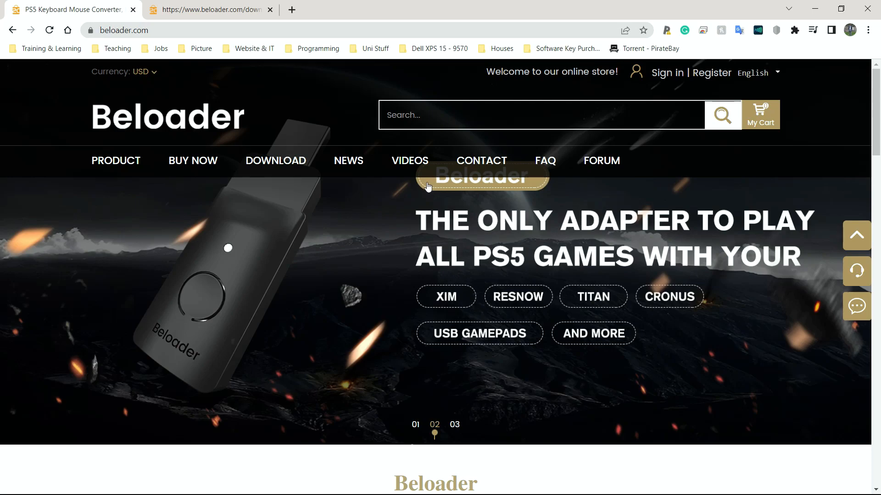
mouse_move(188, 329)
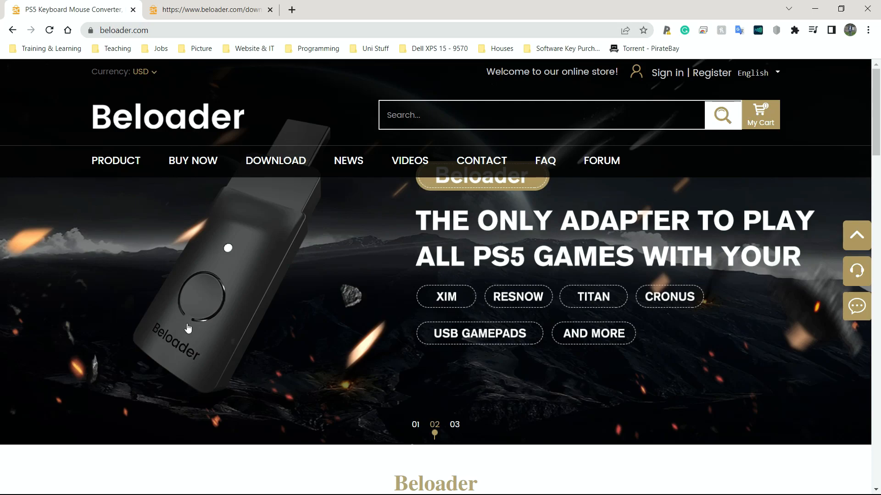
mouse_move(323, 327)
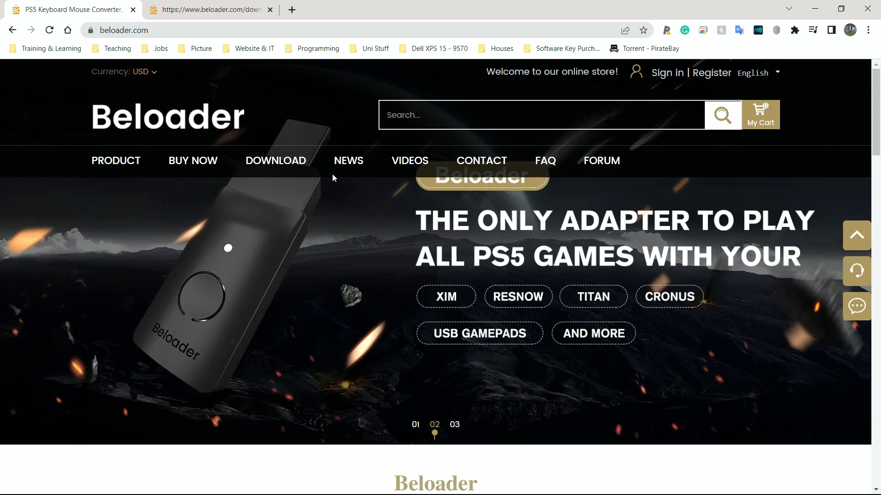
- Navigate to the Download page from the site's top navigation bar
left_click(275, 160)
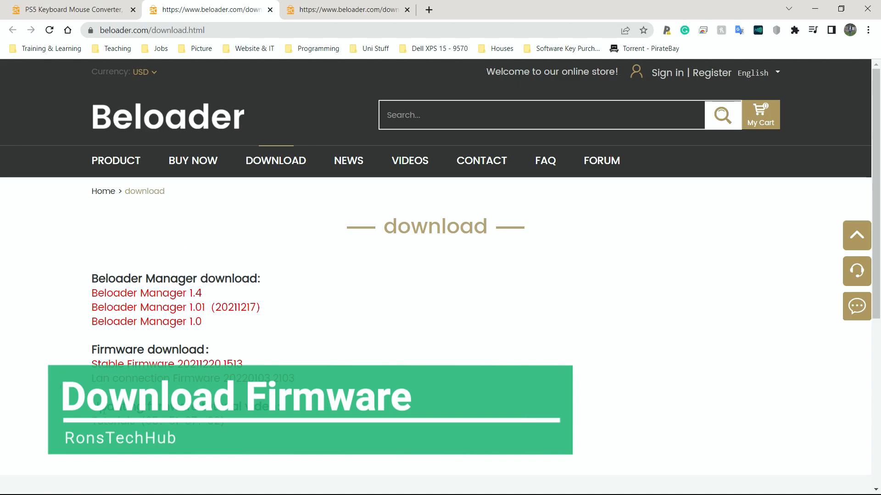
mouse_move(267, 276)
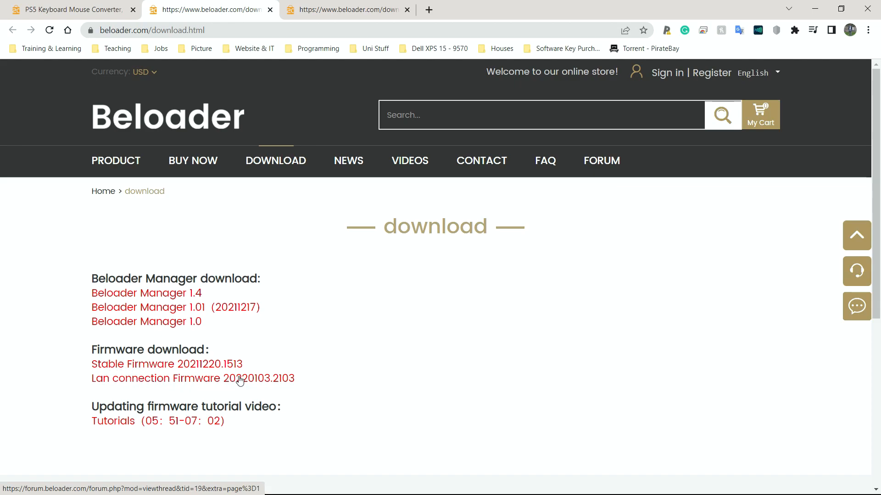
mouse_move(250, 381)
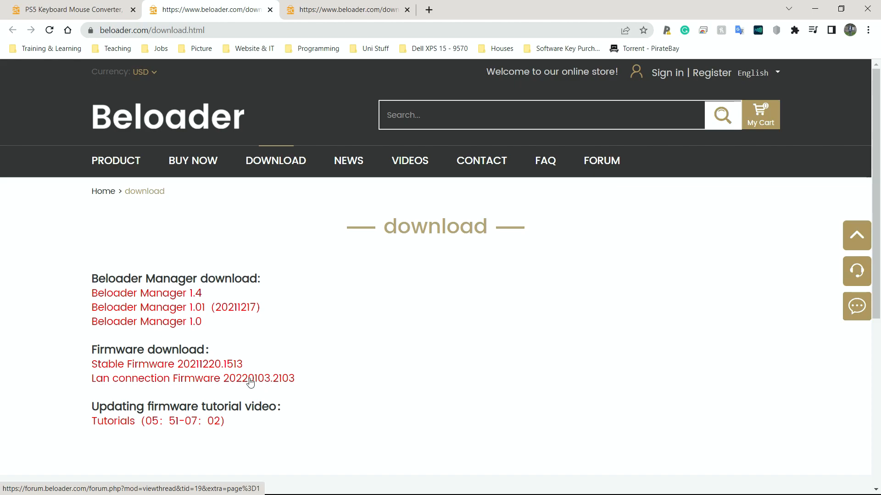
mouse_move(267, 384)
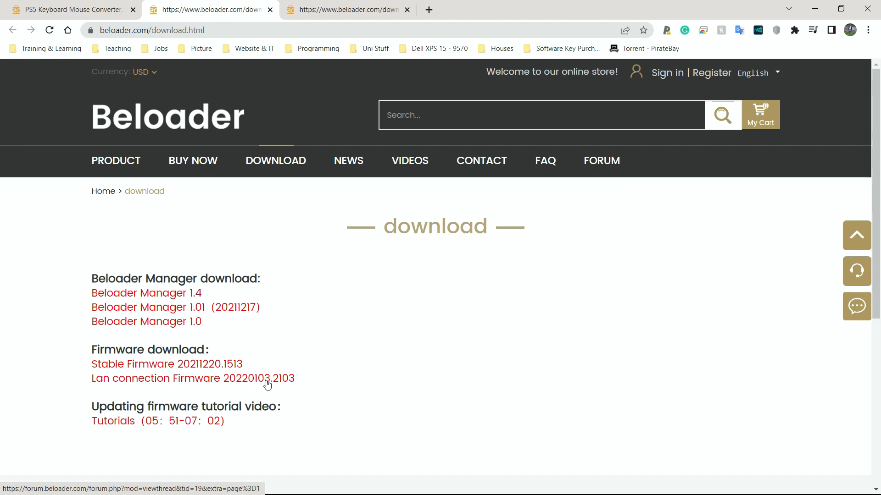
mouse_move(185, 381)
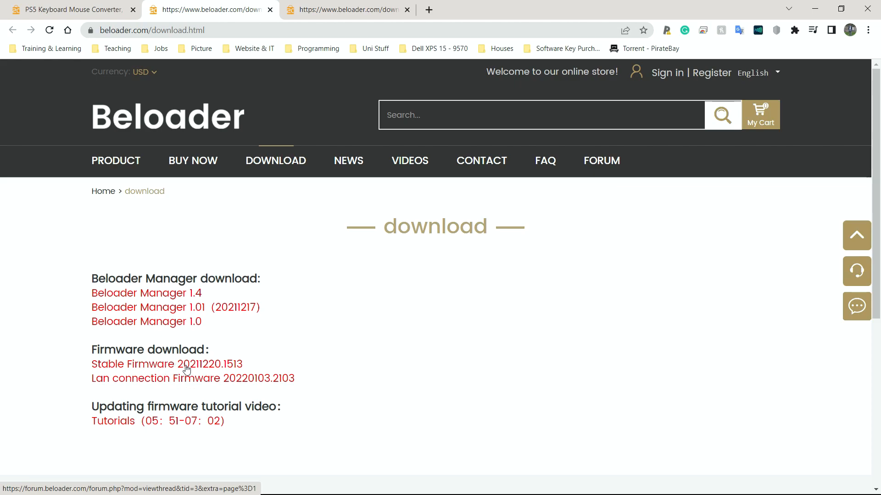
mouse_move(198, 371)
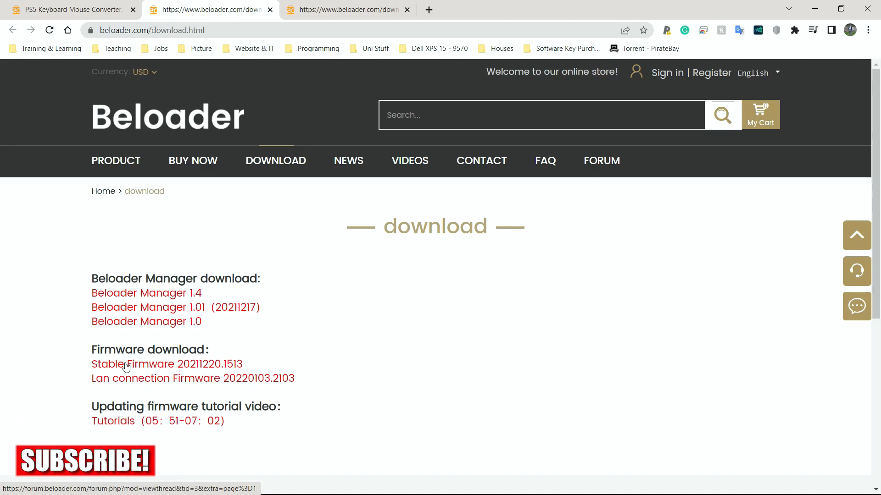
- Download the Beloader Update 20211220.1513.zip attachment from the Stable Firmware 20211220.1513 thread
left_click(166, 364)
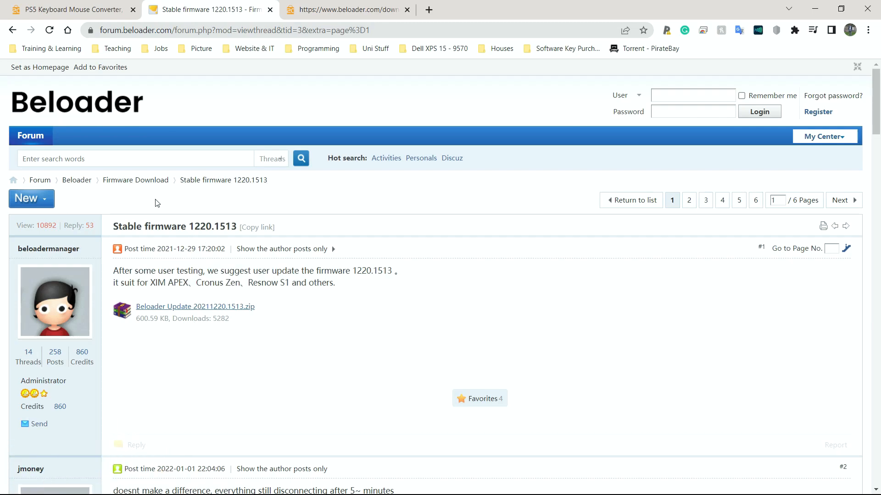
mouse_move(196, 306)
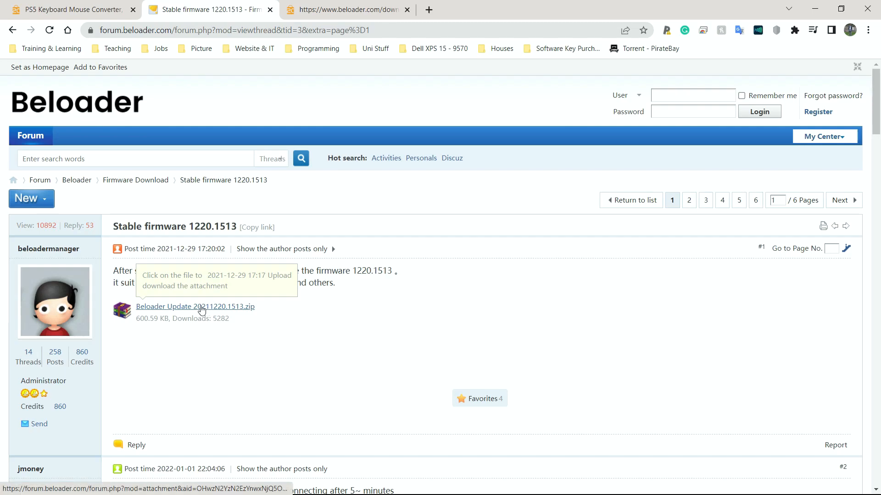
left_click(195, 306)
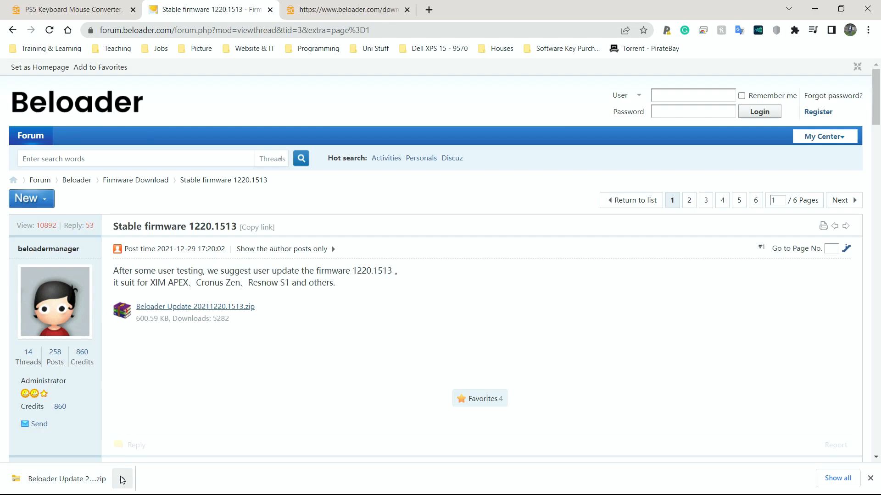
left_click(121, 478)
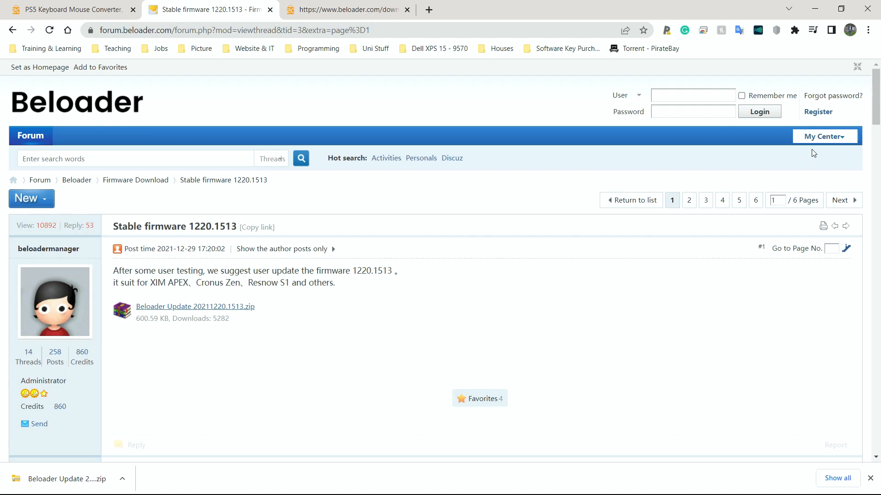
mouse_move(40, 338)
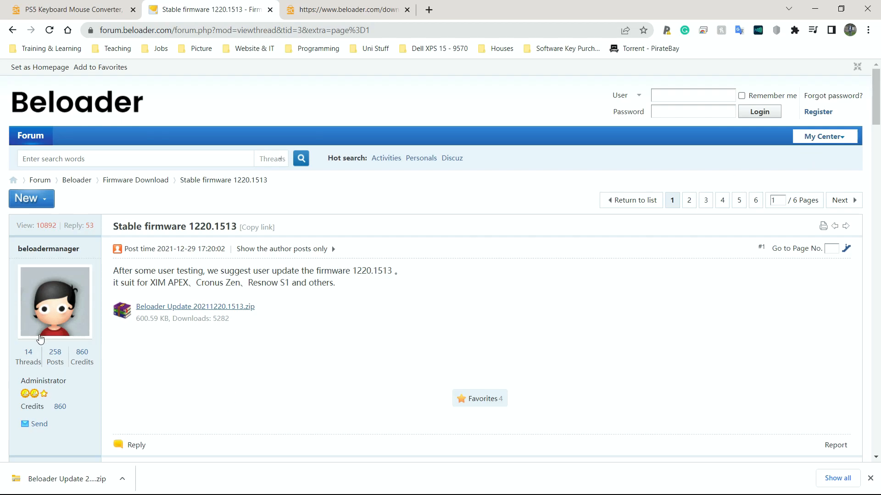
mouse_move(682, 176)
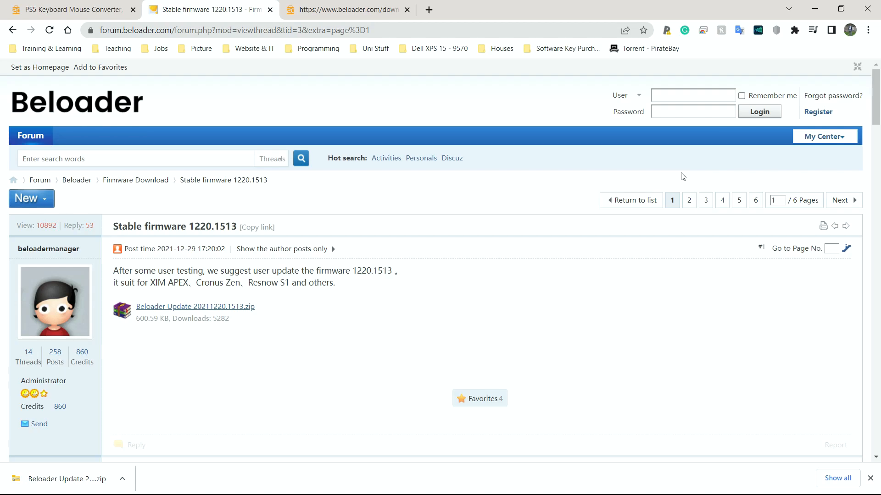
mouse_move(674, 174)
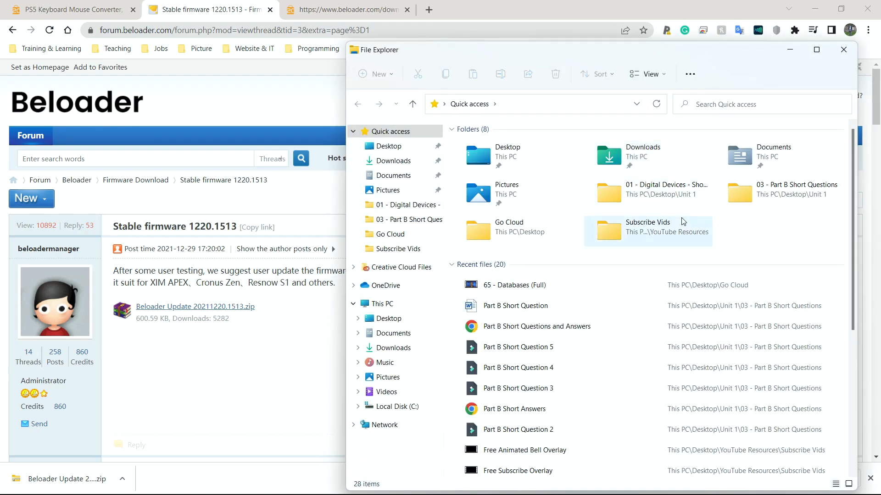
- Extract the downloaded firmware zip into the Downloads folder via Extract All
left_click(393, 161)
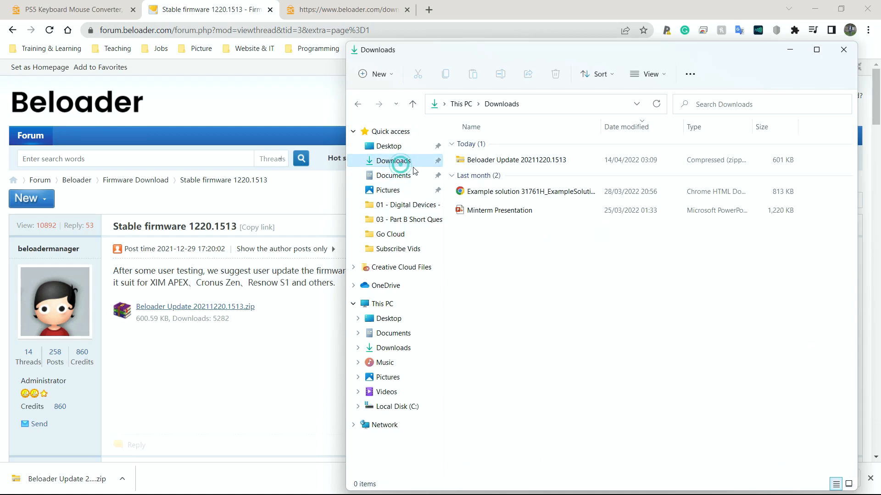
left_click(513, 159)
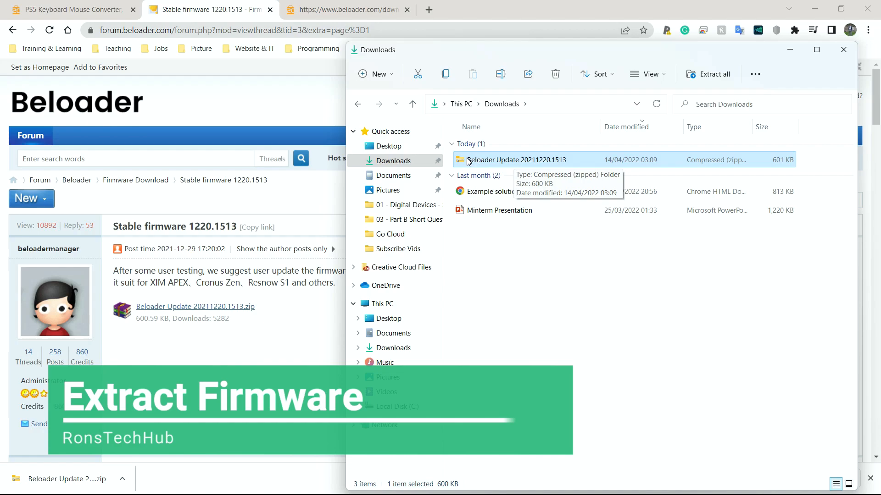
right_click(521, 159)
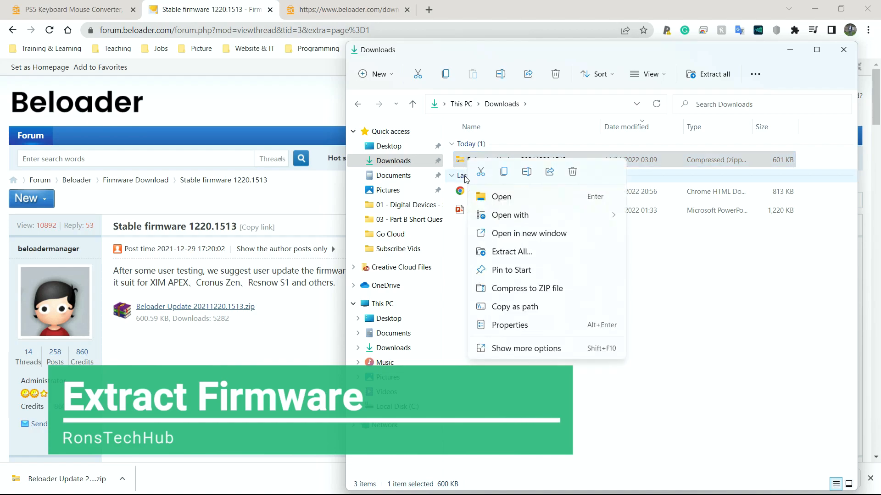
left_click(511, 252)
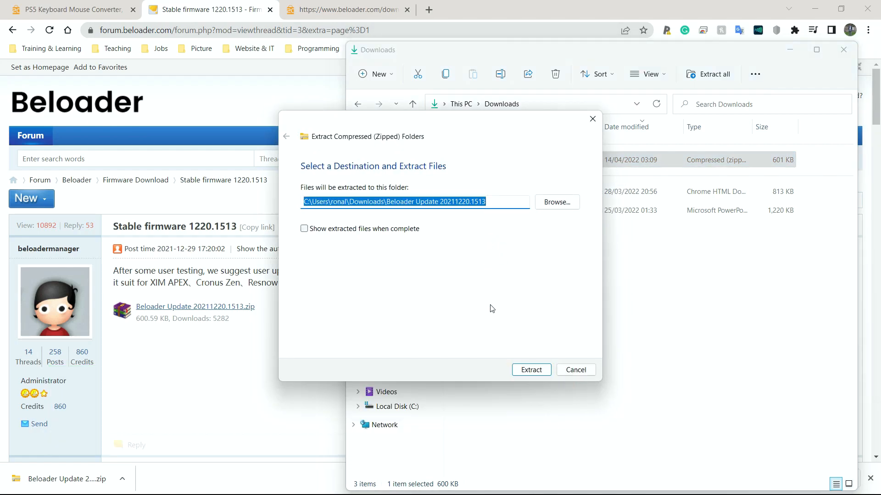
left_click(530, 370)
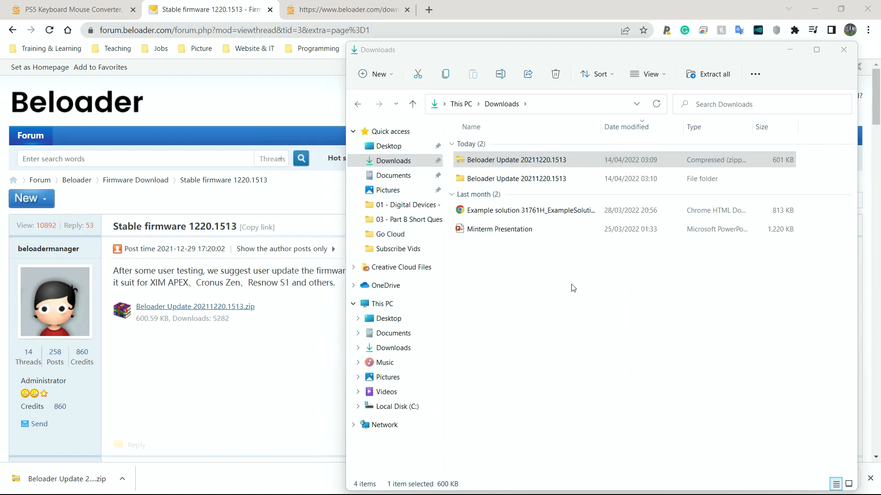
- Browse into the extracted firmware folder to reach the readme and update files
left_click(515, 179)
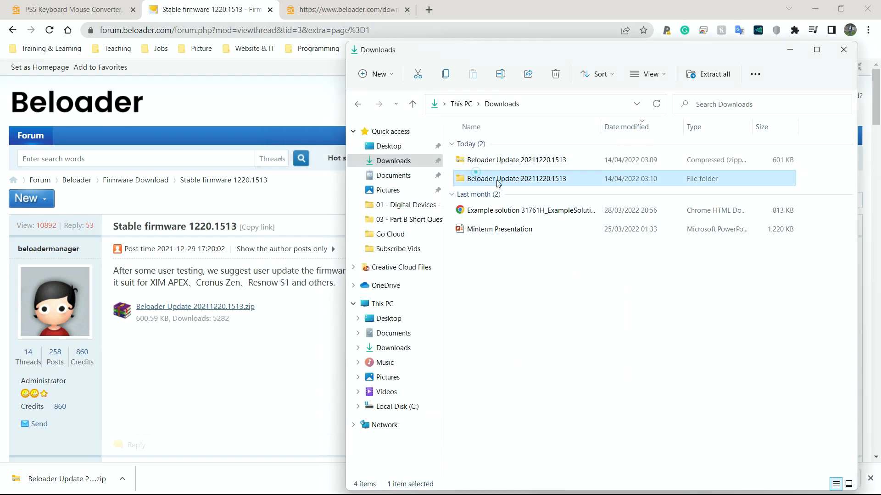
double_click(514, 179)
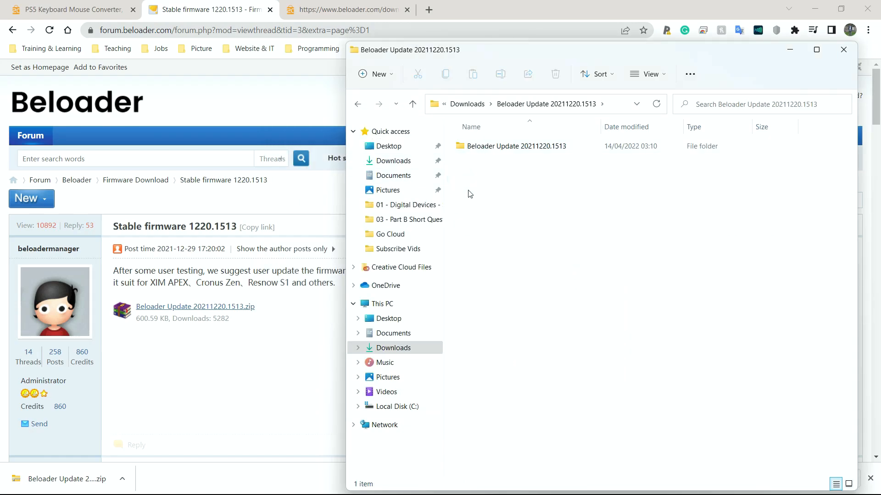
double_click(515, 146)
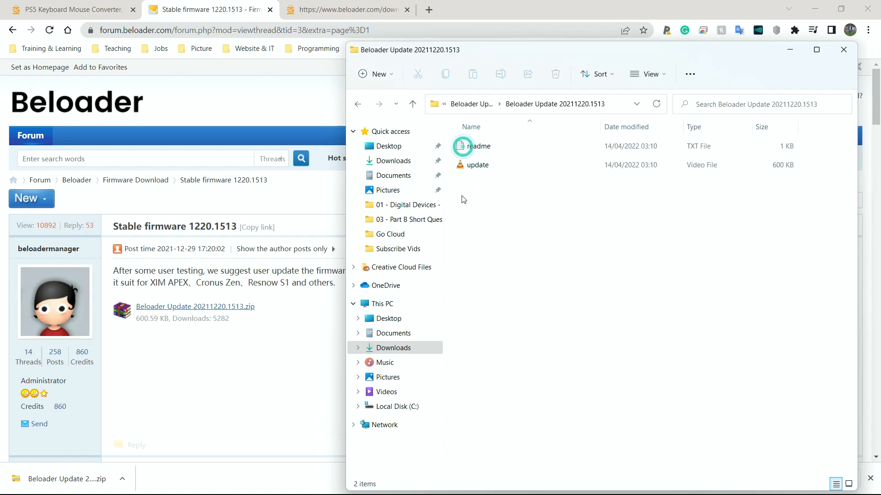
left_click(477, 164)
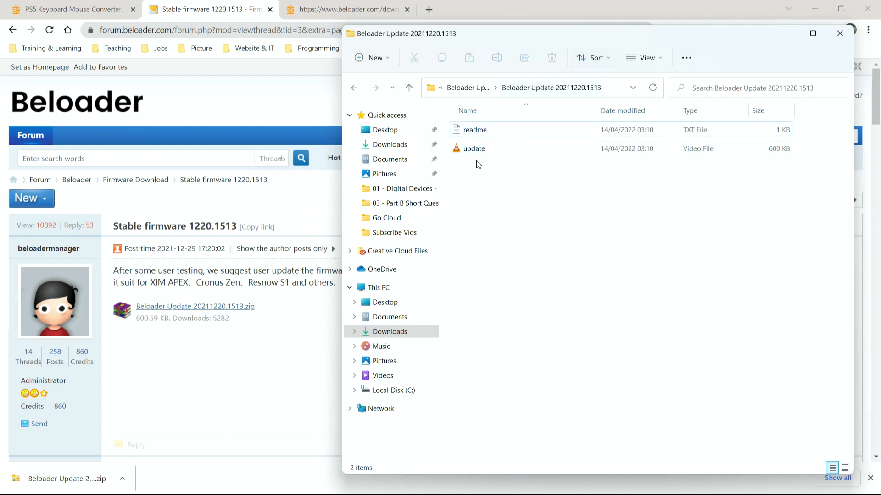
mouse_move(526, 230)
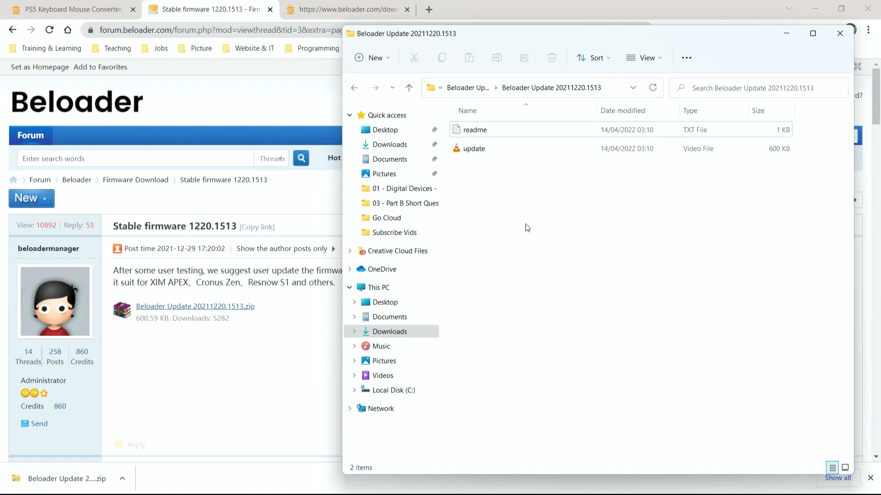
- Show the Beloader (D:) drive beside the update folder and select all of its files
left_click(411, 413)
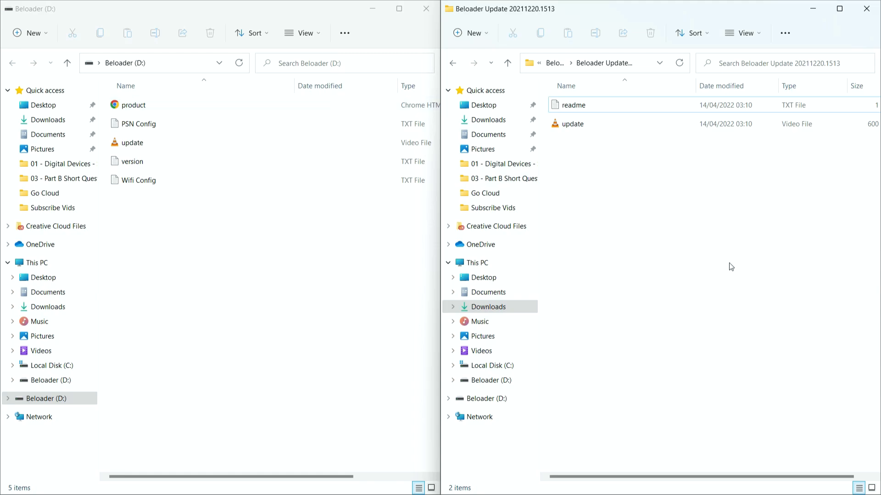
left_click(572, 124)
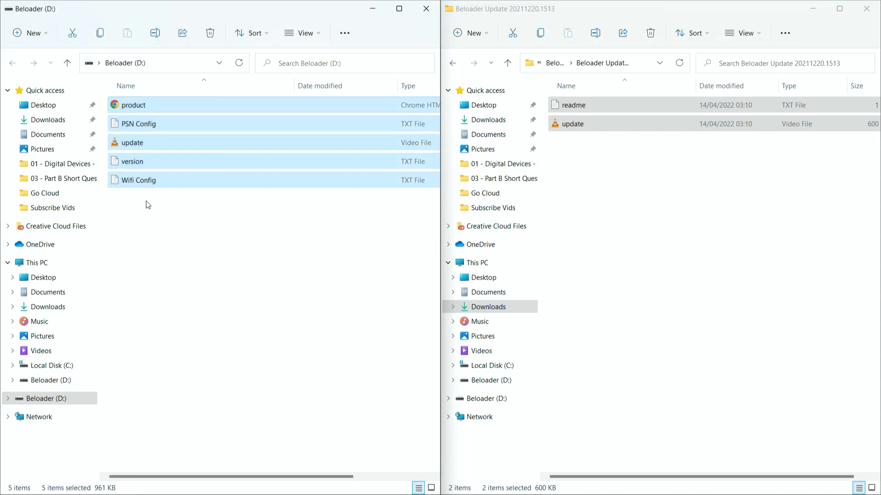
left_click(174, 213)
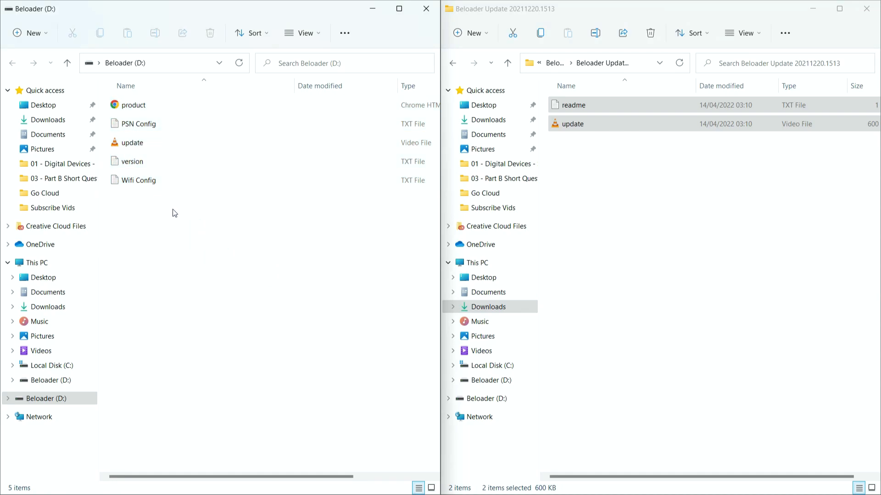
key("ctrl+a")
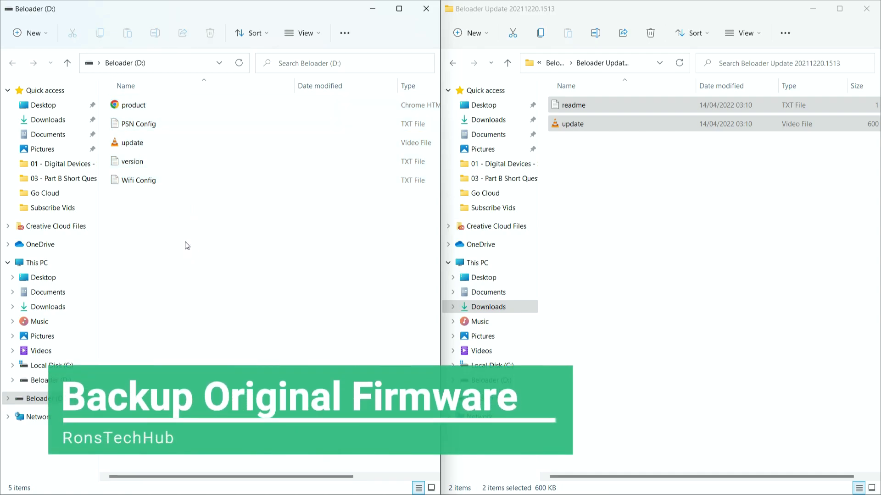
mouse_move(164, 239)
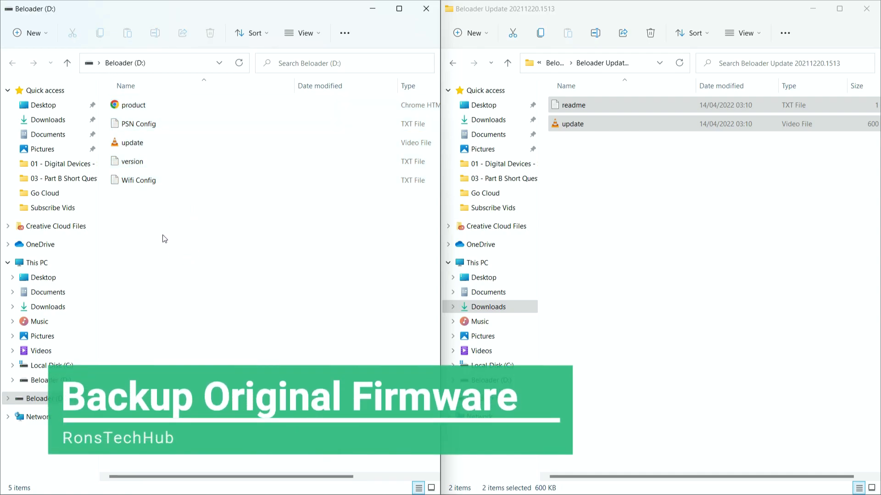
- Copy the new 600 KB update.bin onto Beloader (D:), replacing the existing update file
left_click(132, 143)
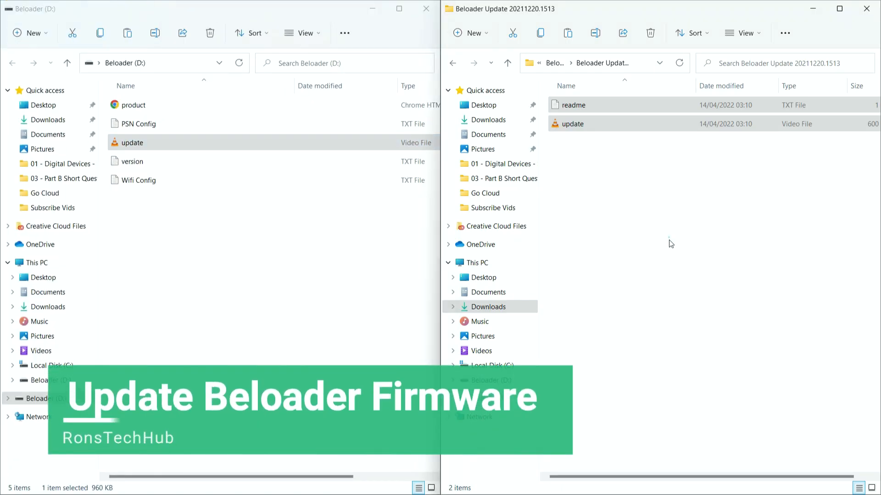
left_click(571, 124)
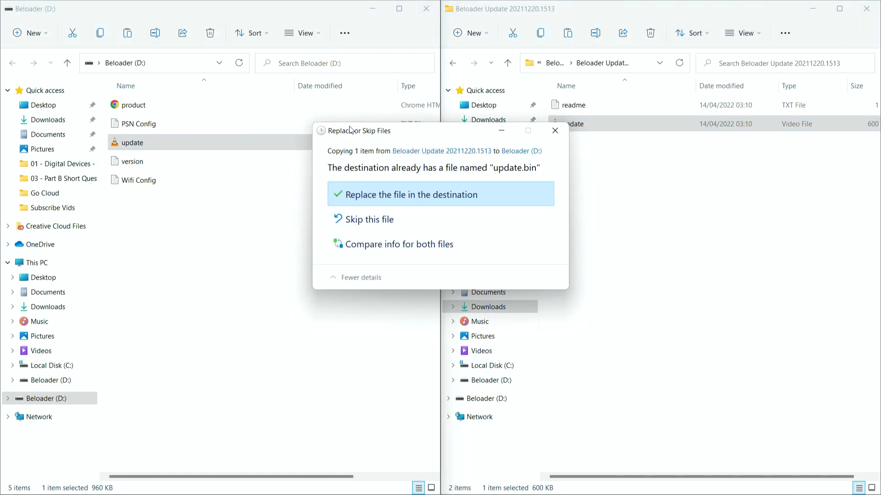
mouse_move(372, 183)
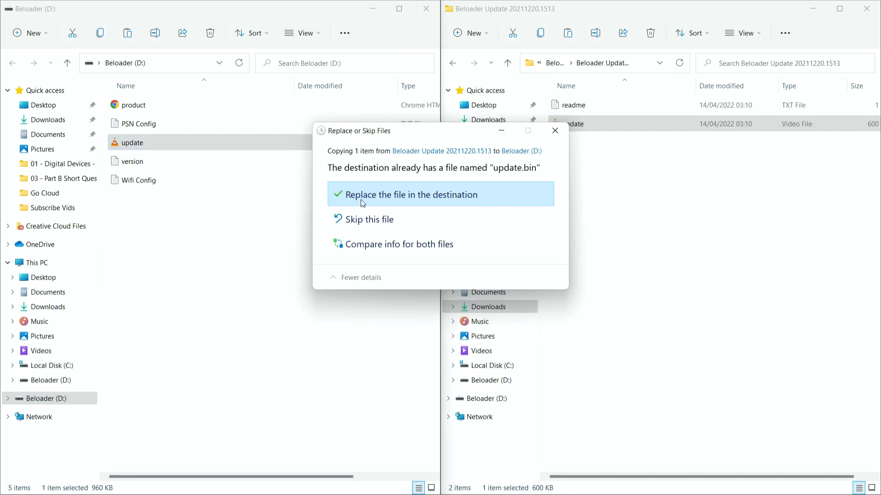
left_click(404, 195)
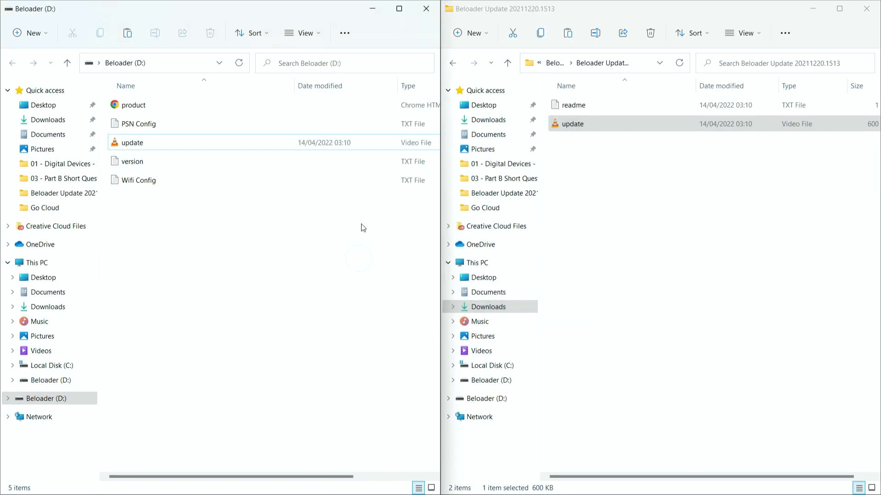
mouse_move(348, 230)
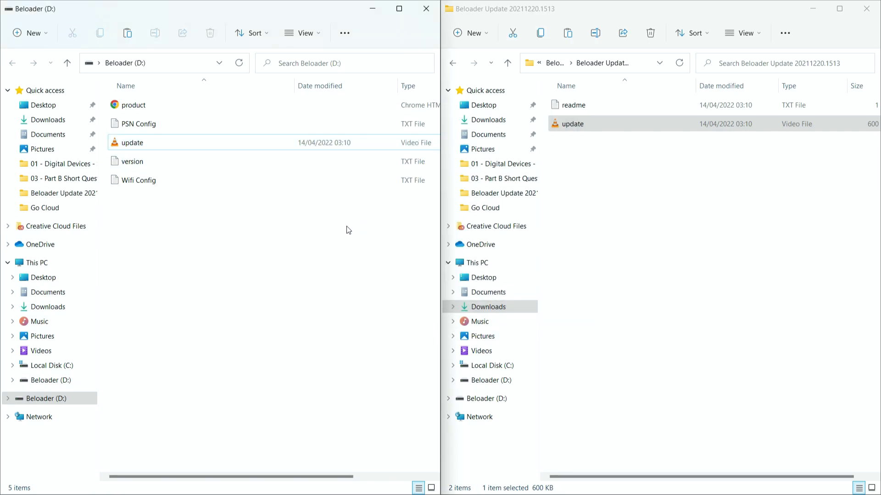
left_click(570, 124)
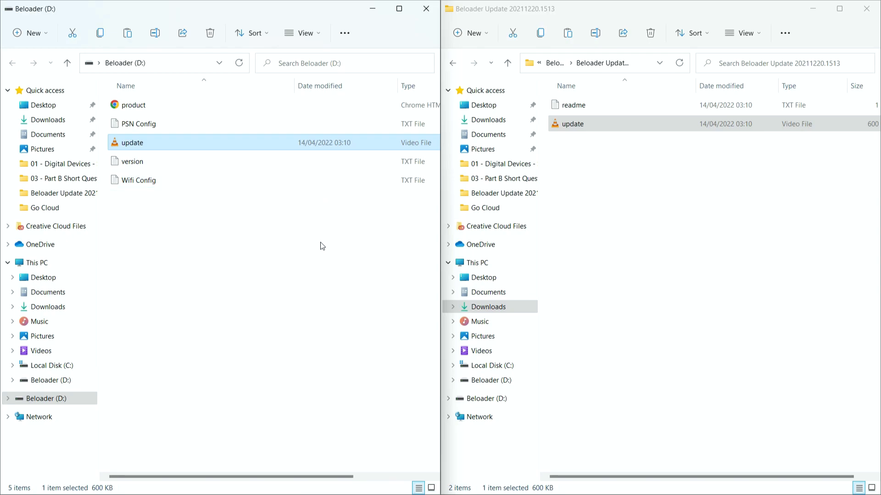
mouse_move(324, 241)
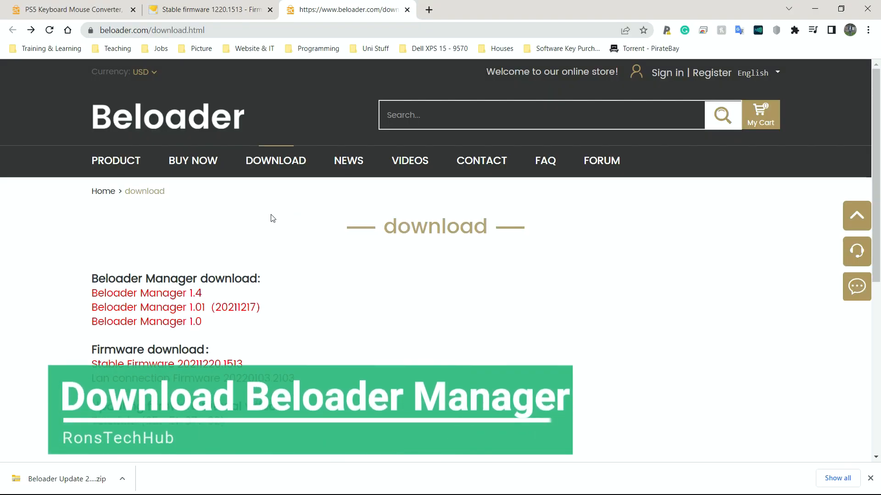
- Return to the download page and follow the Beloader Manager 1.4 link
double_click(174, 279)
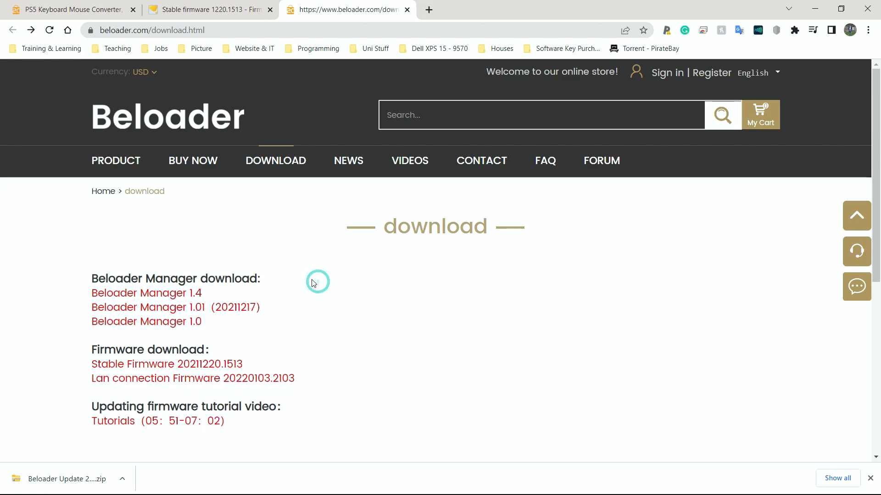
mouse_move(308, 277)
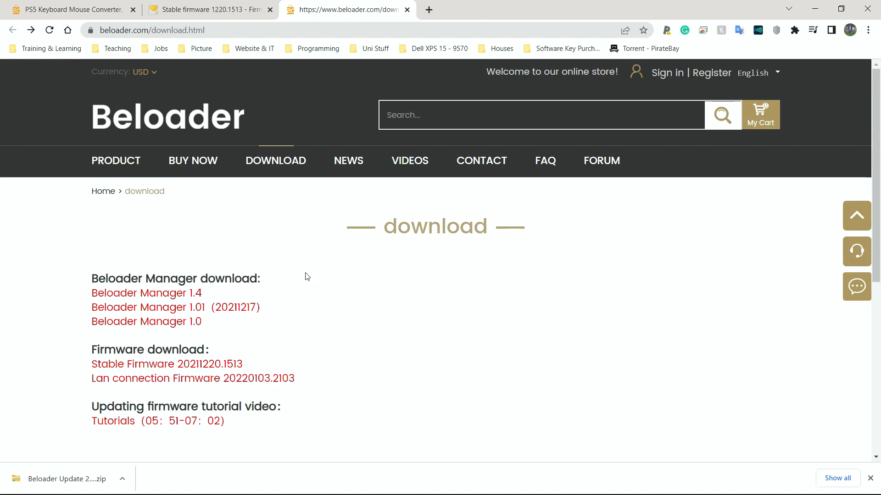
mouse_move(58, 261)
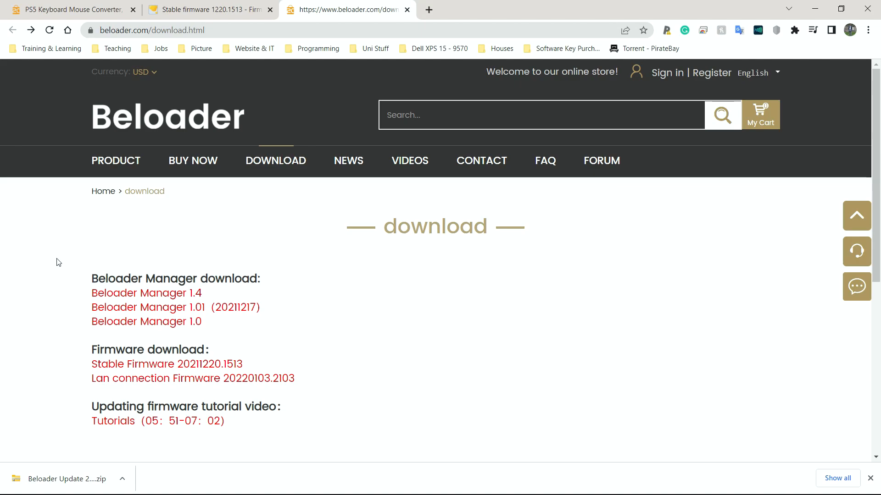
mouse_move(166, 300)
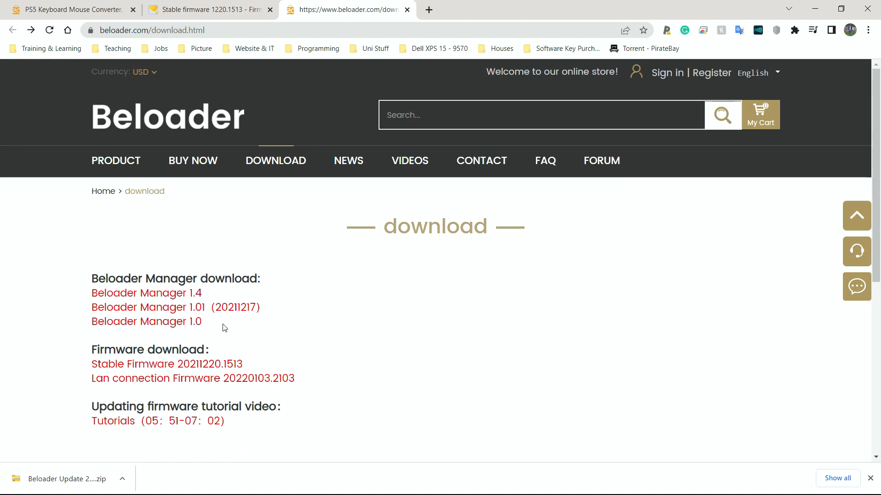
mouse_move(169, 293)
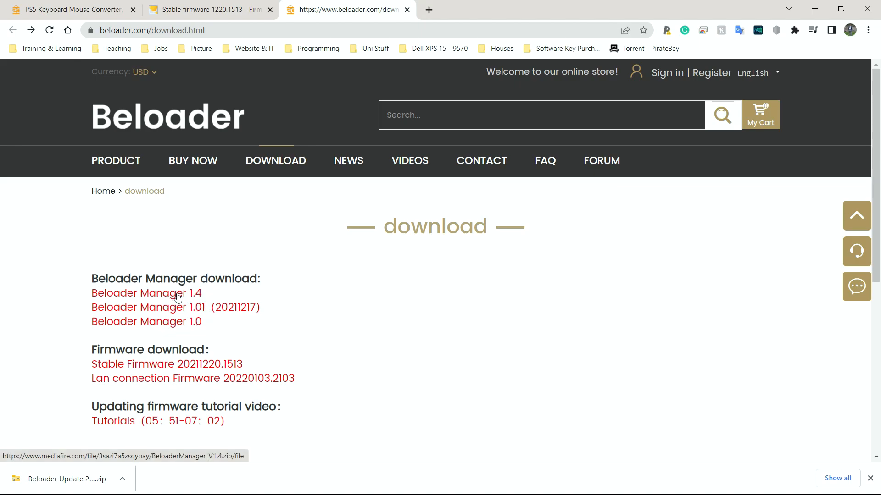
left_click(147, 294)
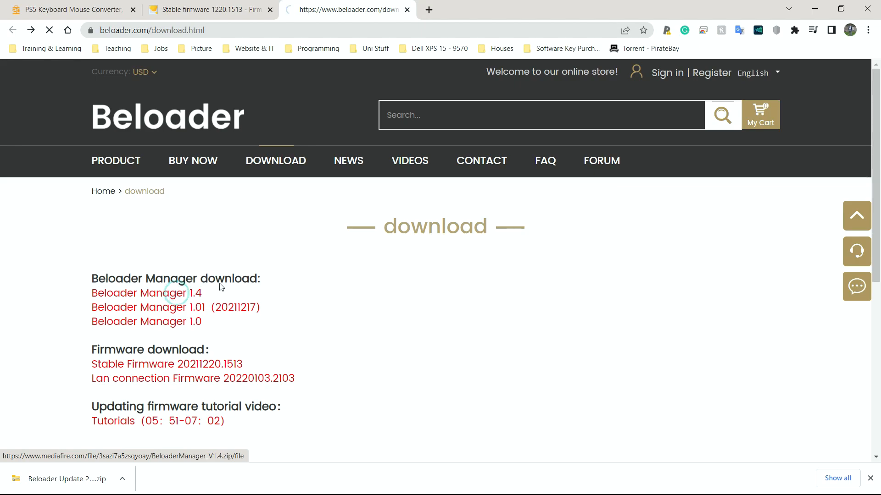
- Download the 72.72 MB BeloaderManager V1.4 zip from MediaFire and show it in Downloads
left_click(139, 293)
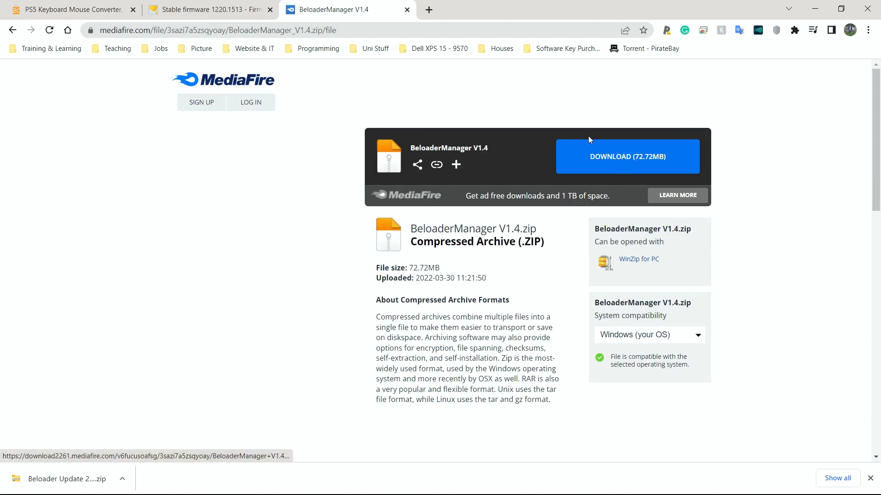
left_click(628, 157)
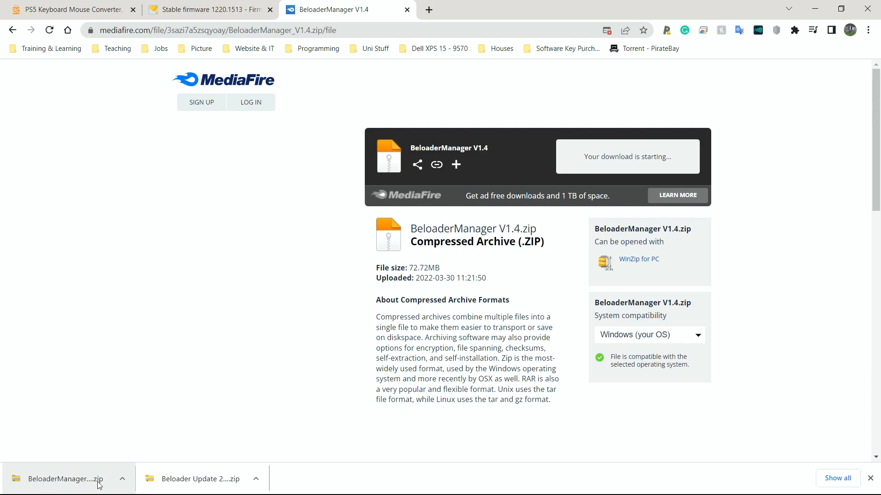
left_click(122, 478)
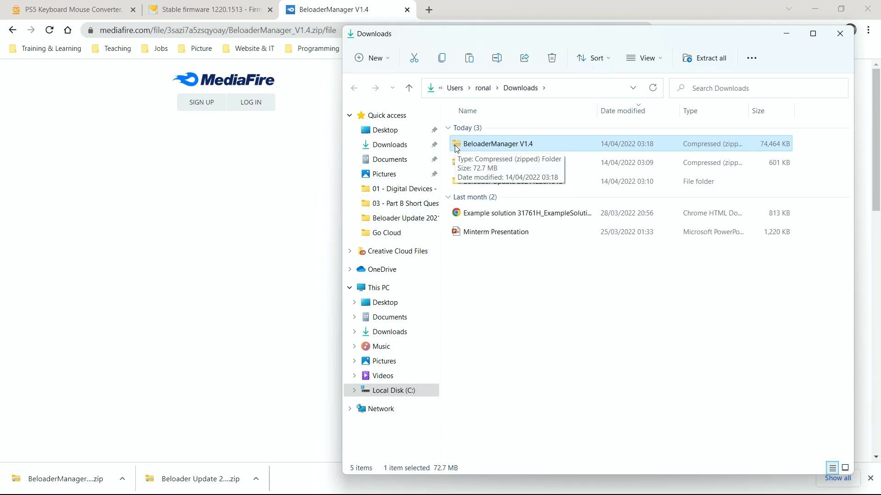
- Extract BeloaderManager V1.4.zip into the default BeloaderManager V1.4 folder
right_click(496, 144)
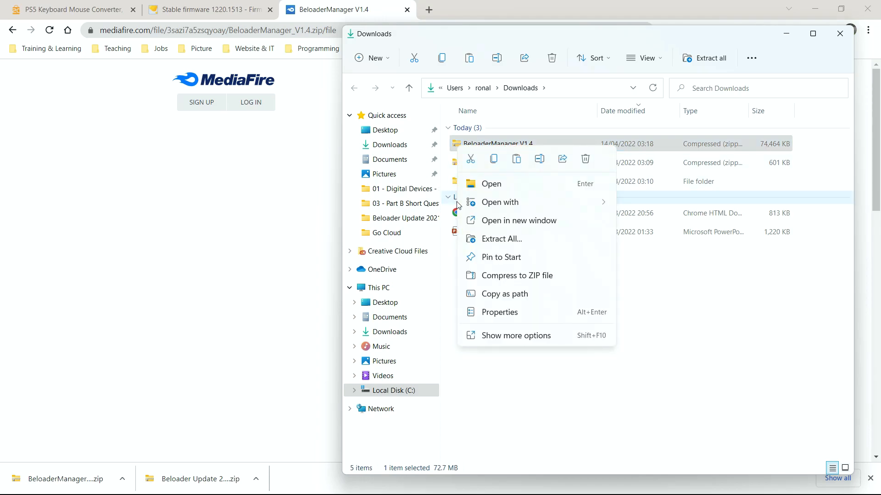
mouse_move(501, 238)
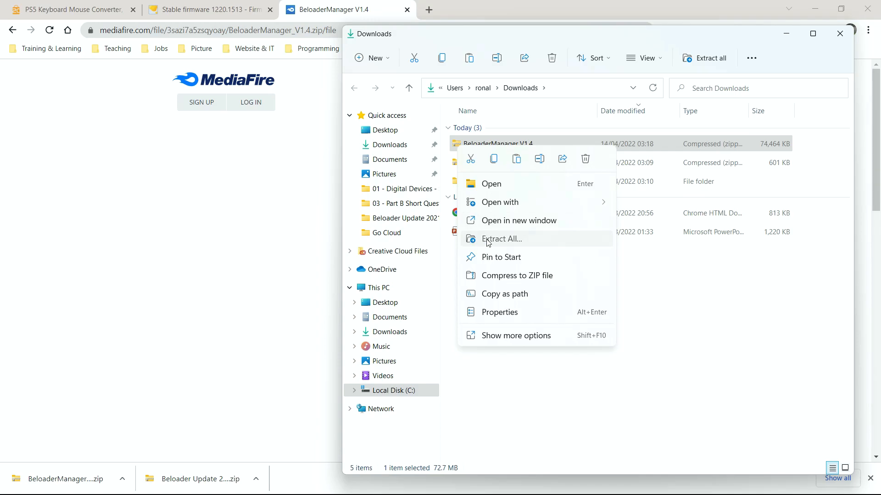
left_click(501, 239)
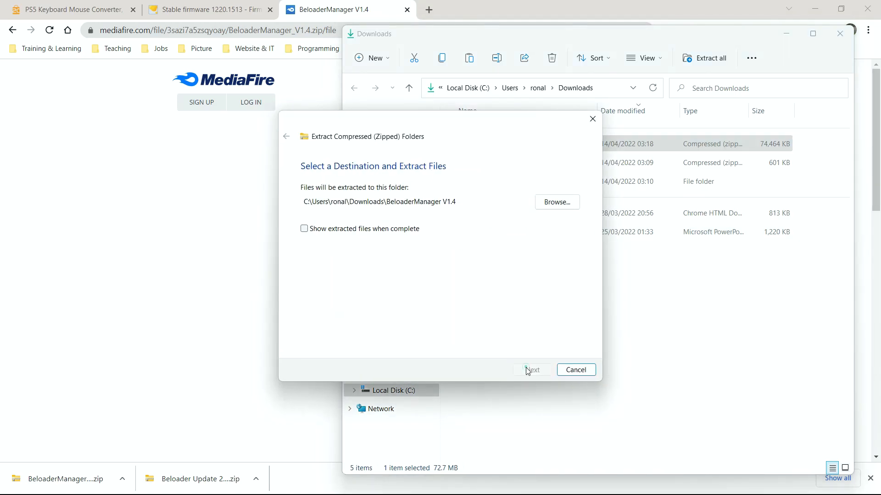
left_click(531, 369)
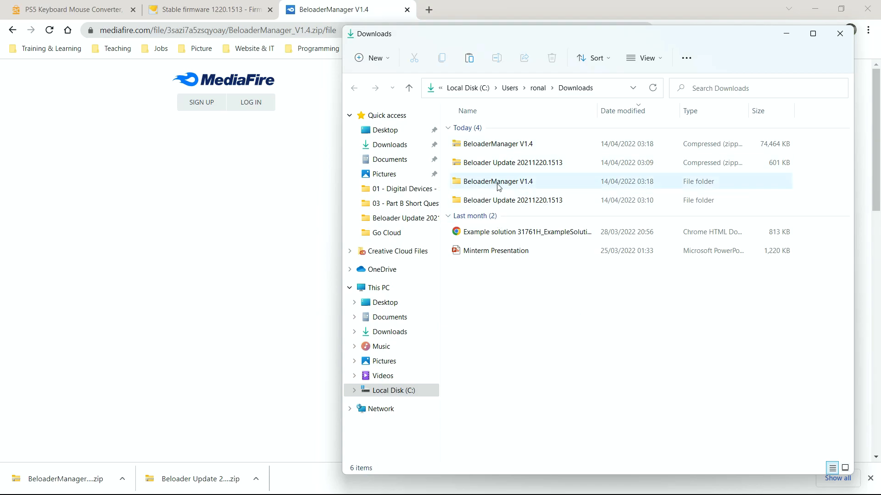
- Launch BeloaderManager from the extracted folder, choosing Run anyway on the SmartScreen warning
double_click(496, 181)
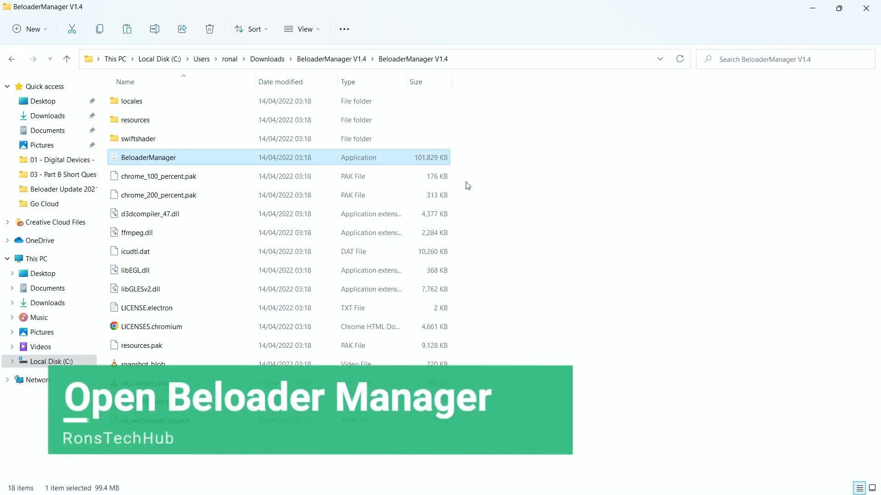
mouse_move(185, 214)
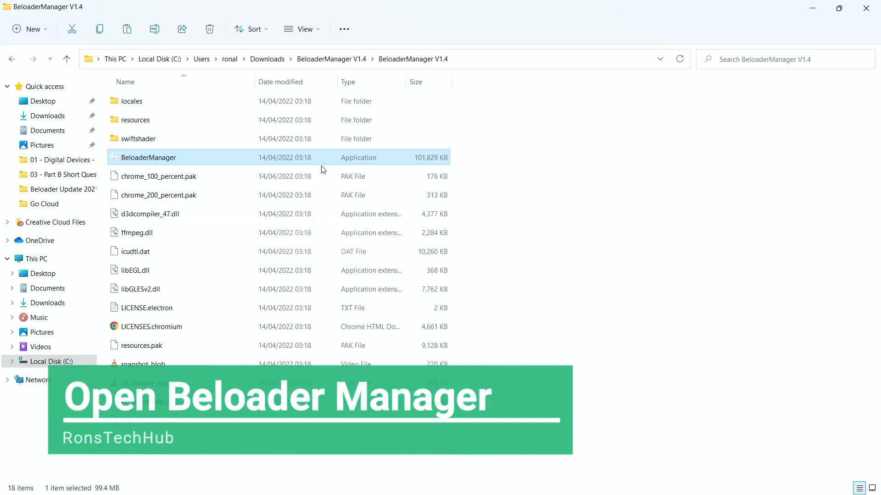
mouse_move(135, 164)
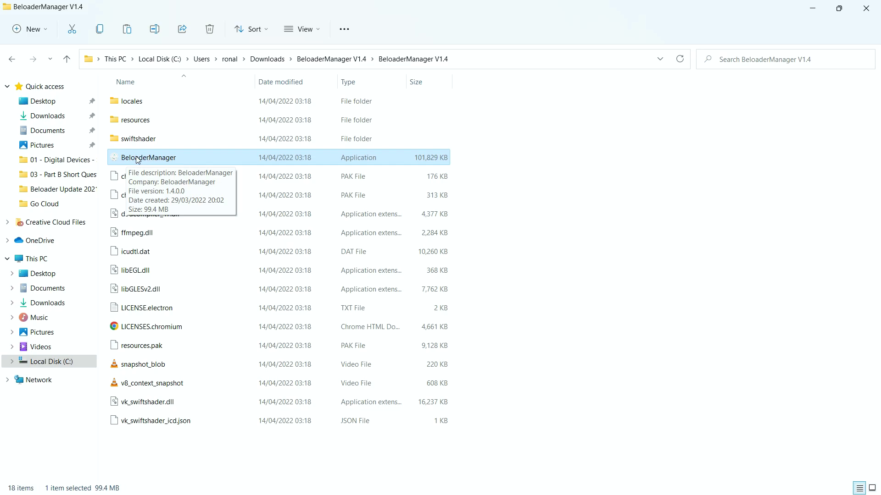
mouse_move(414, 158)
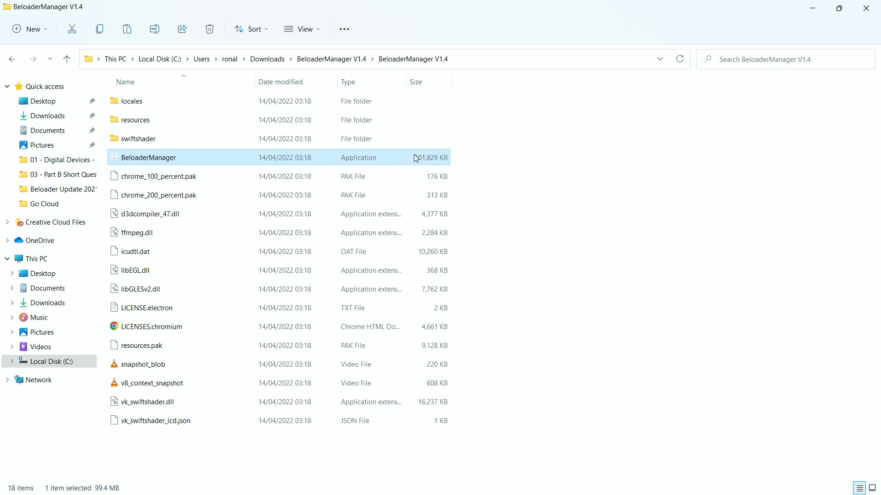
mouse_move(435, 158)
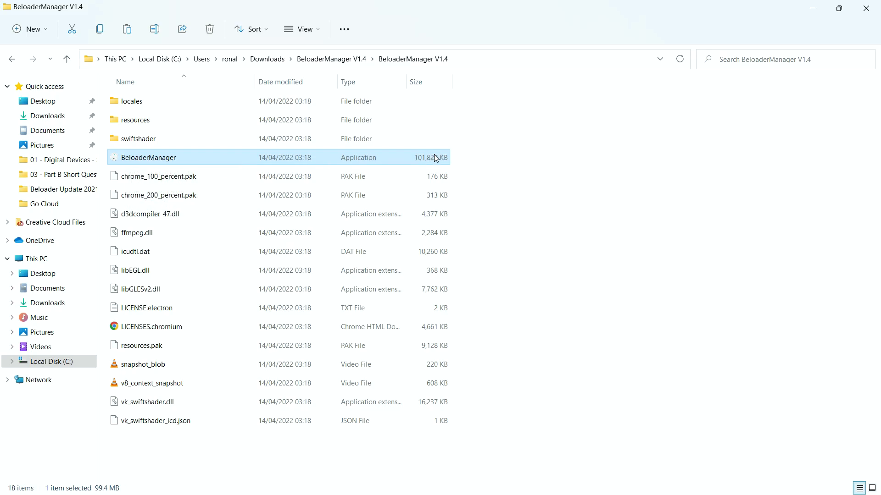
double_click(149, 157)
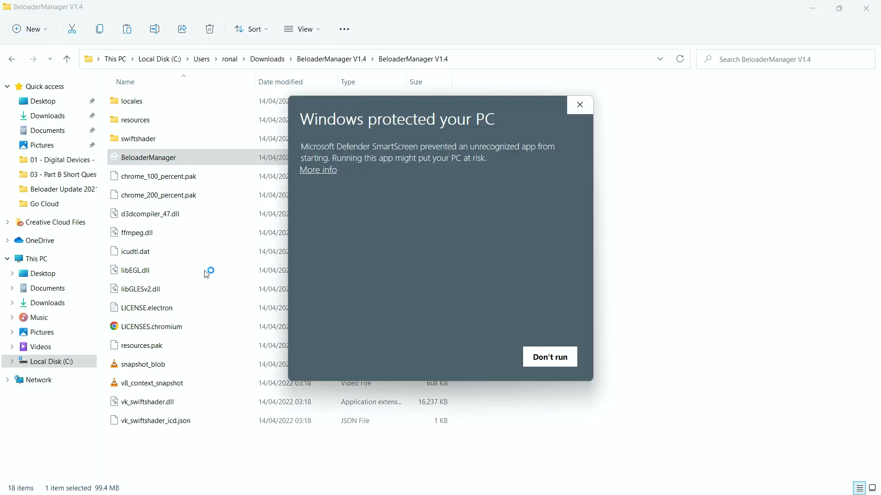
mouse_move(532, 205)
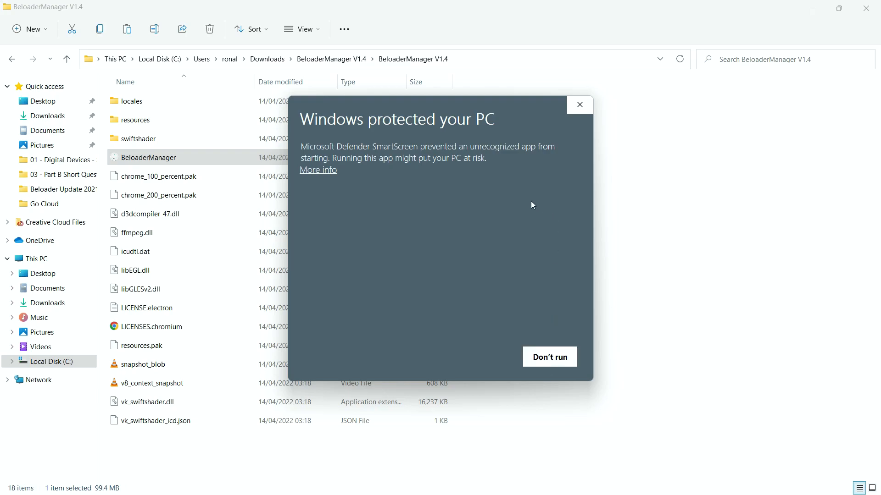
left_click(317, 170)
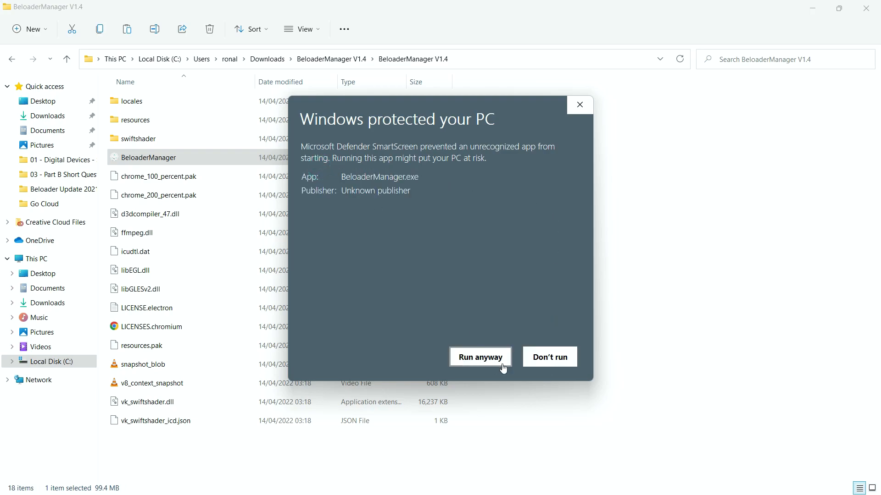
left_click(480, 357)
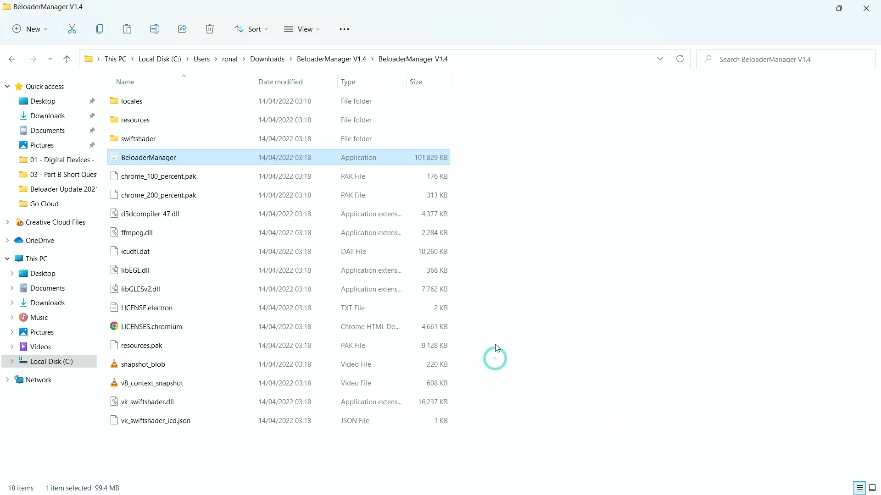
- Switch Beloader Manager V1.4.0 to English, showing the Beloader Not Found instructions
double_click(148, 156)
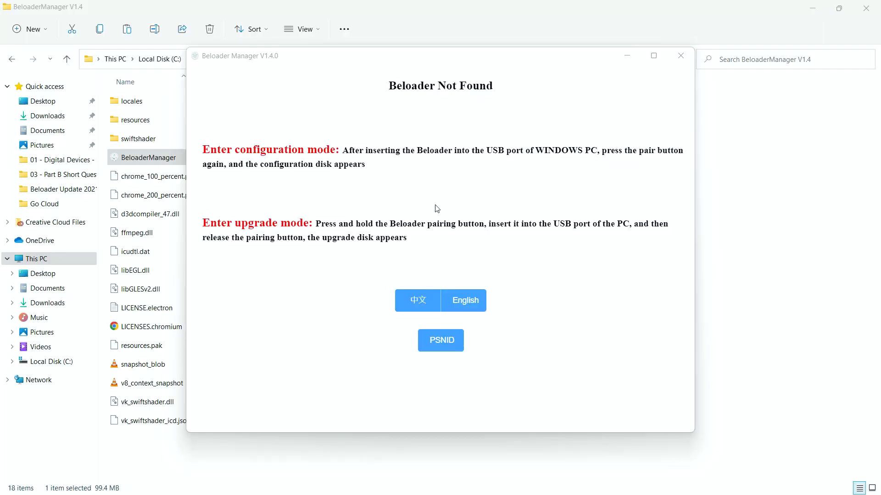
mouse_move(433, 234)
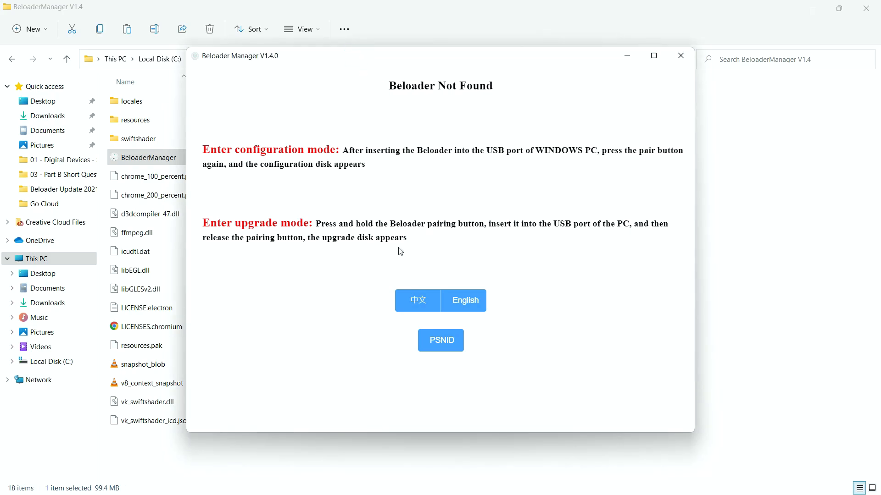
left_click(464, 300)
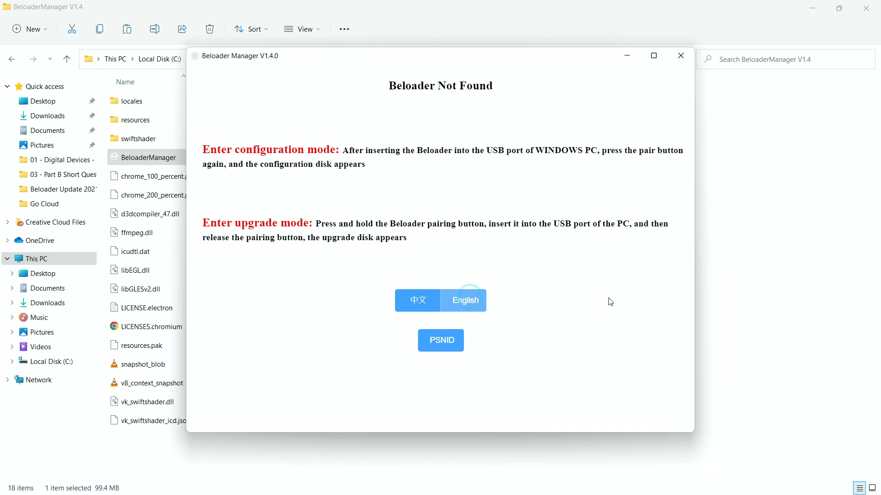
mouse_move(368, 113)
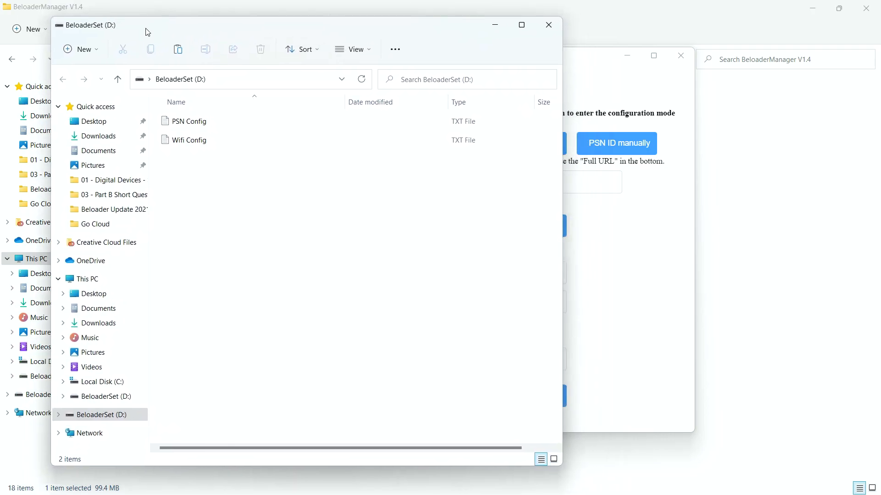
- Launch the PSN Config file from the BeloaderSet (D:) drive to bring up the configuration page
left_click(189, 121)
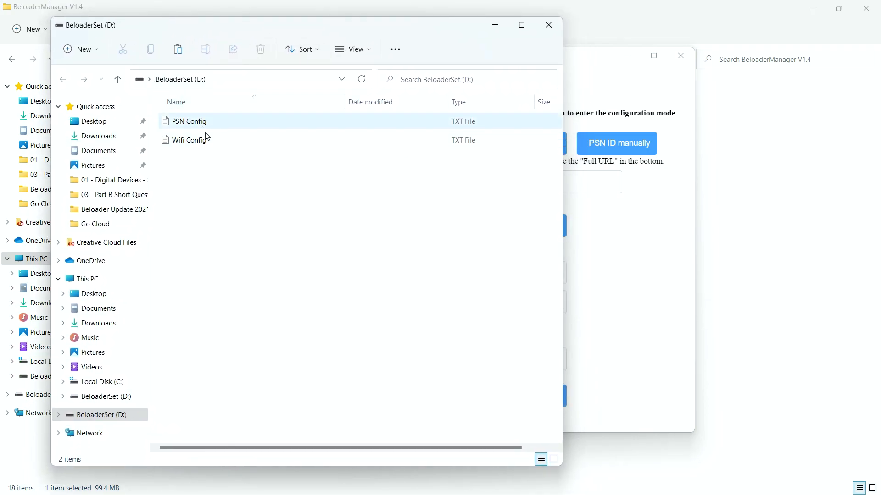
left_click(197, 157)
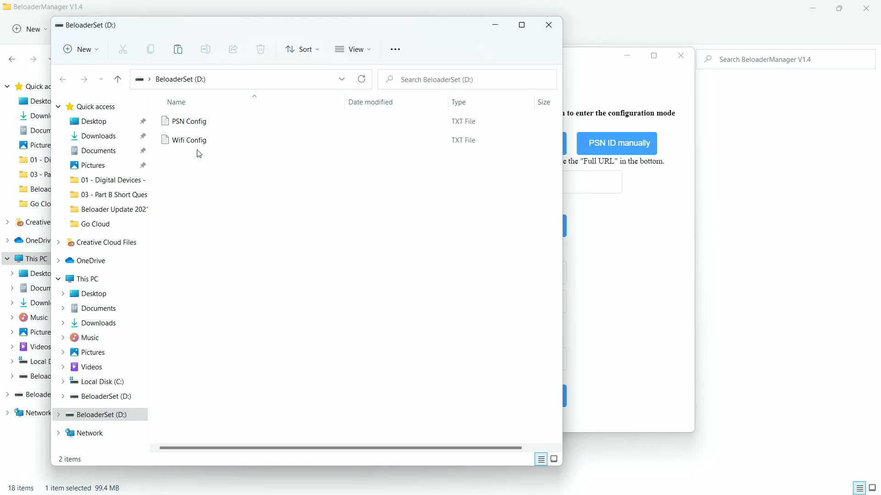
left_click(189, 121)
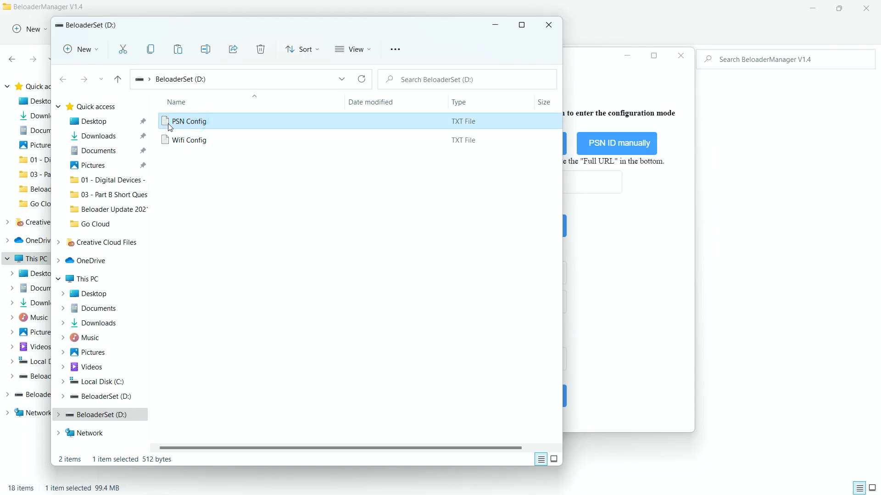
left_click(191, 140)
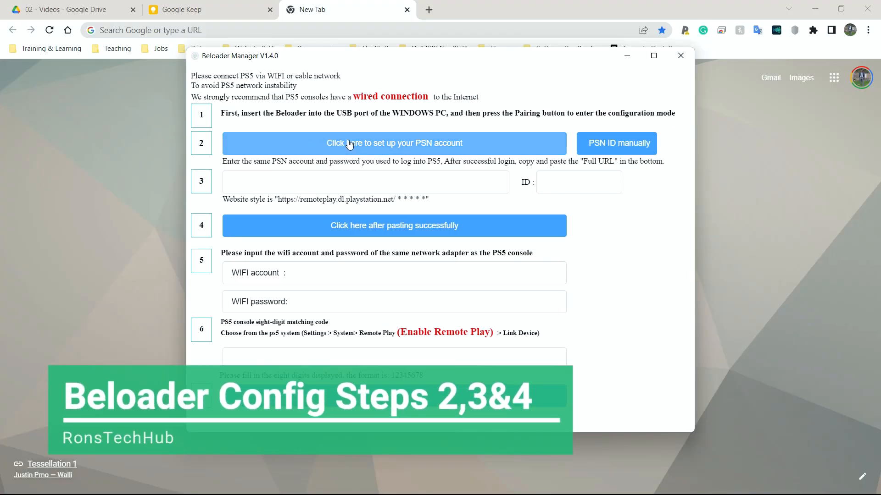
mouse_move(372, 144)
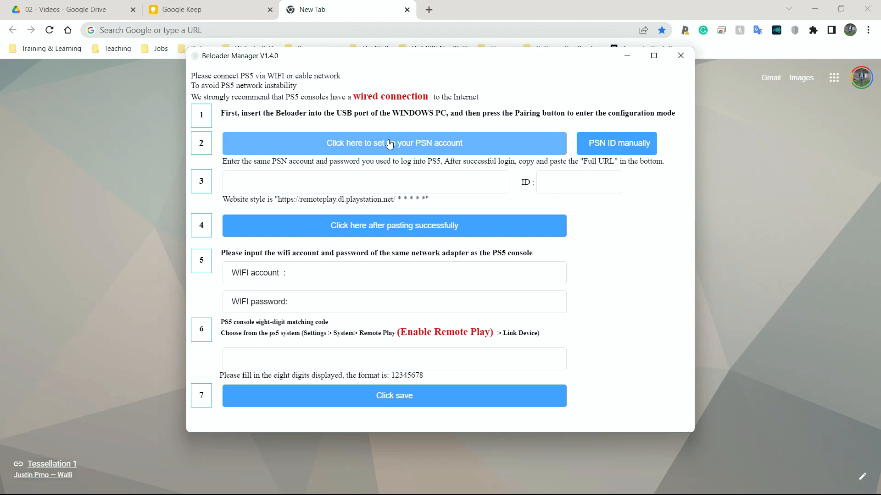
- Start the PSN account setup, bringing up the Sony sign-in page in the browser
left_click(393, 143)
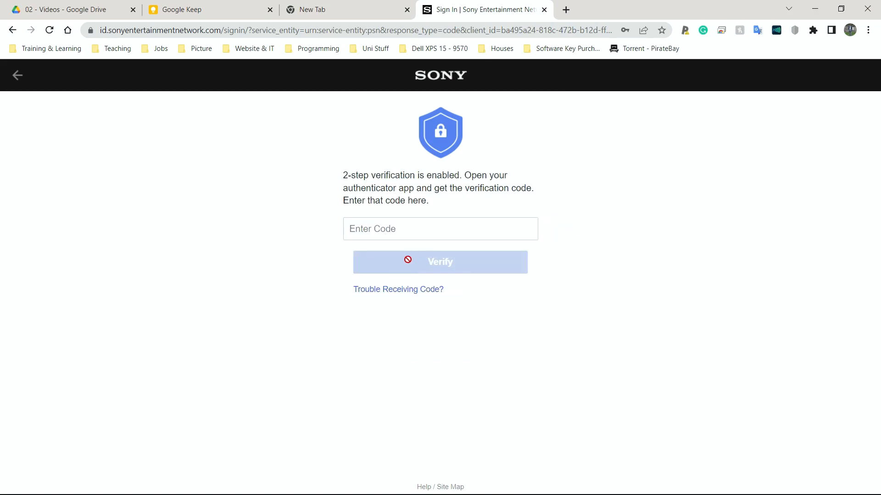
mouse_move(414, 129)
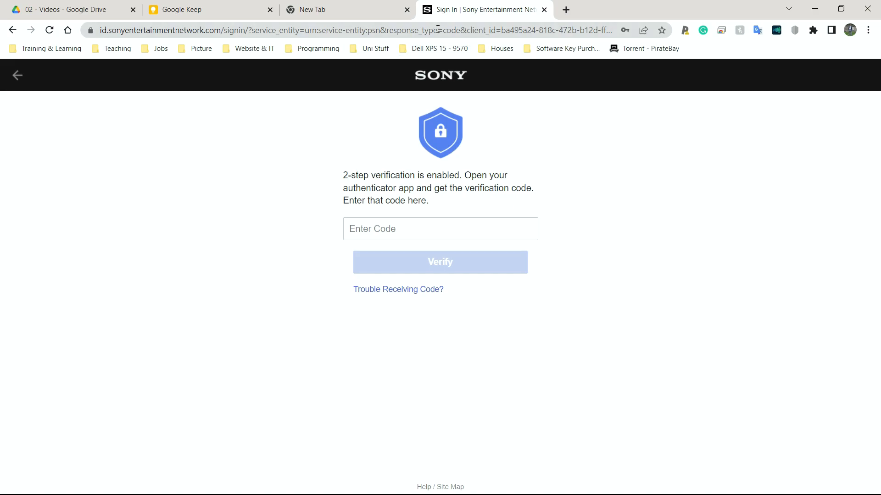
- Select the Sony sign-in page's full URL in the address bar for copying
left_click(360, 29)
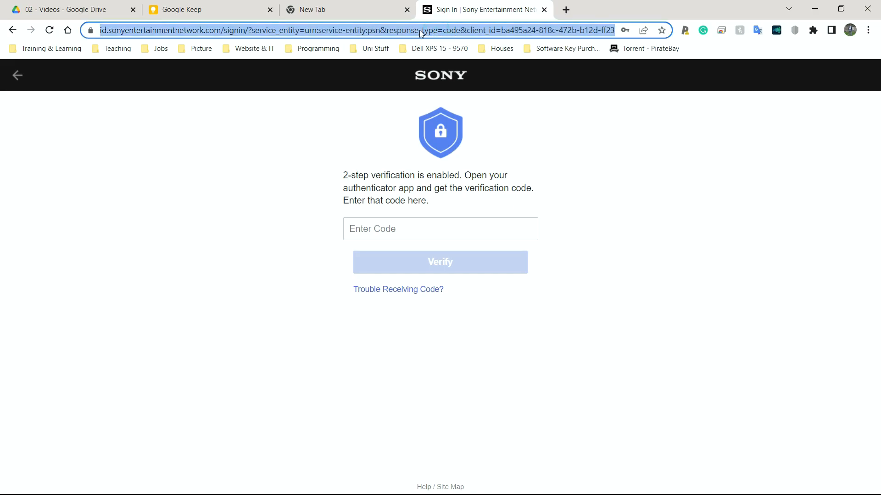
mouse_move(424, 33)
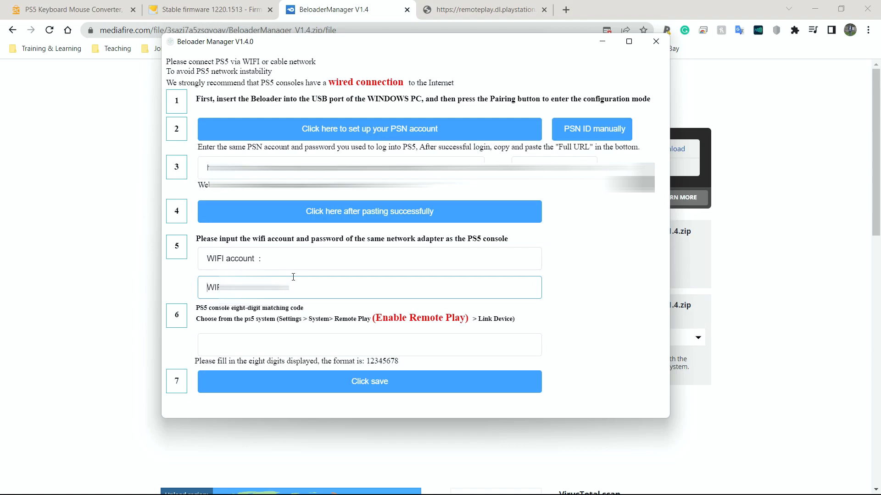
mouse_move(265, 249)
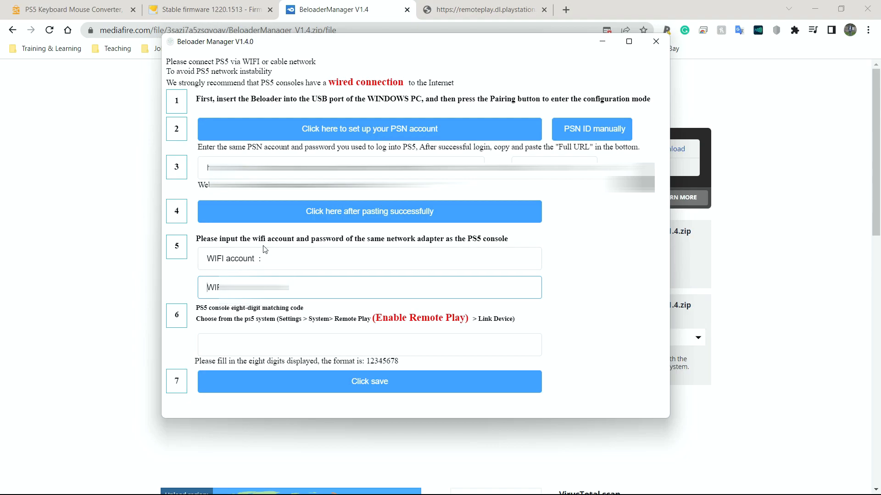
type("VM6371577")
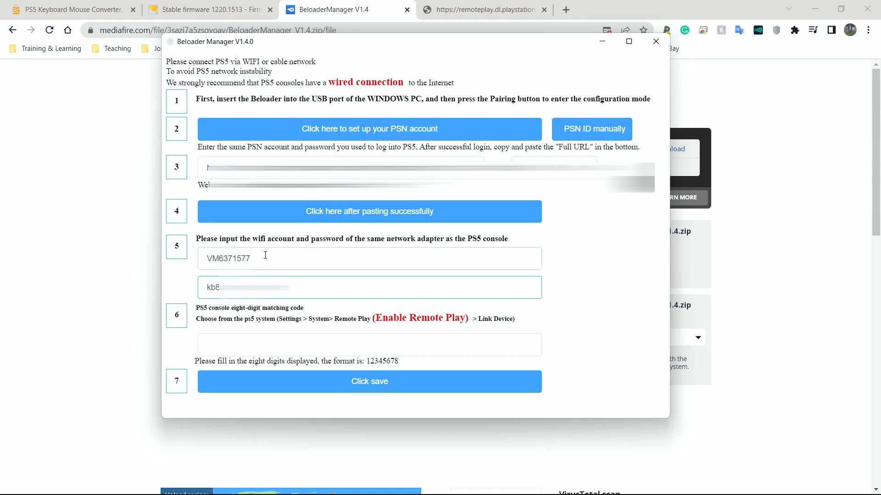
double_click(228, 258)
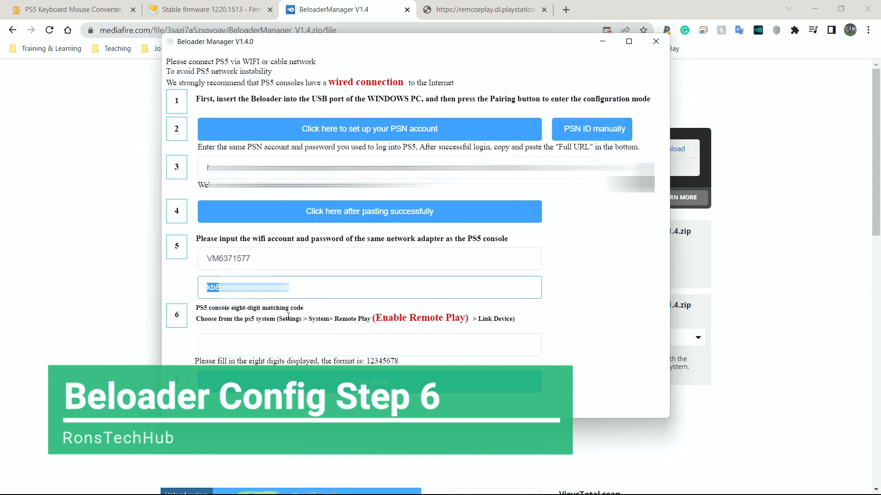
mouse_move(287, 332)
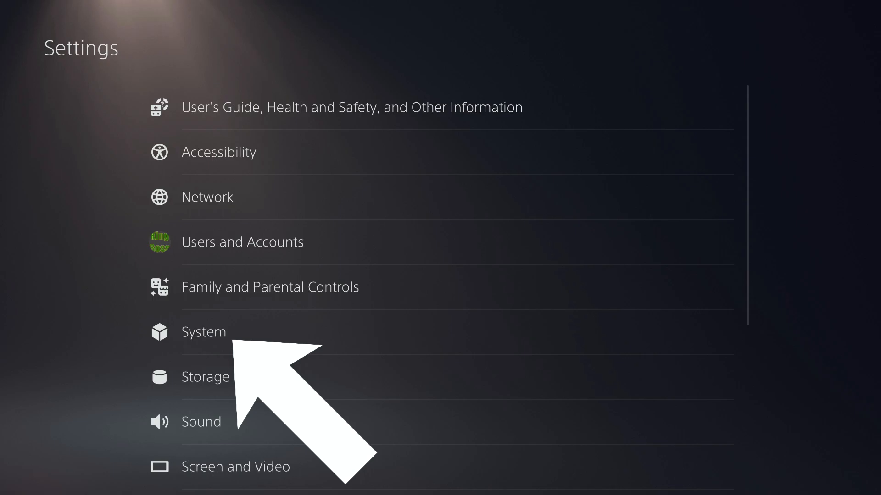
- Go into the PS5's System settings on the way to the Remote Play link code
left_click(204, 331)
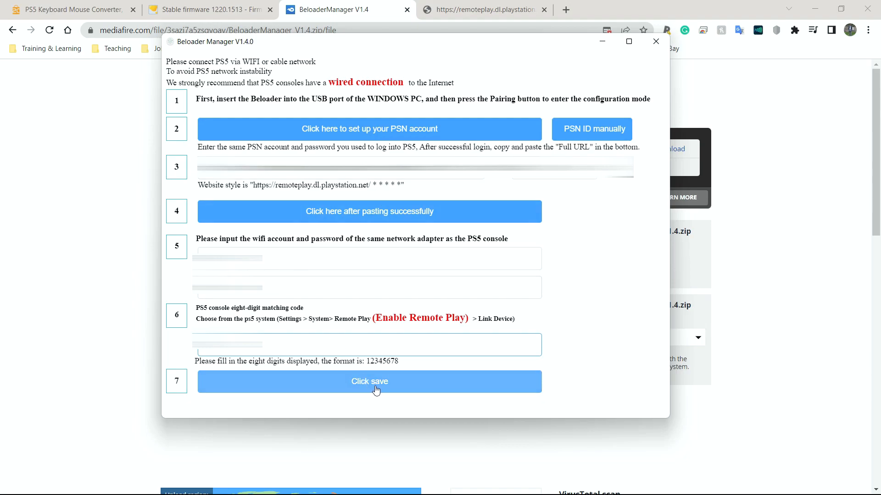
- Save the completed configuration with PSN URL, WiFi details and eight-digit code
left_click(368, 381)
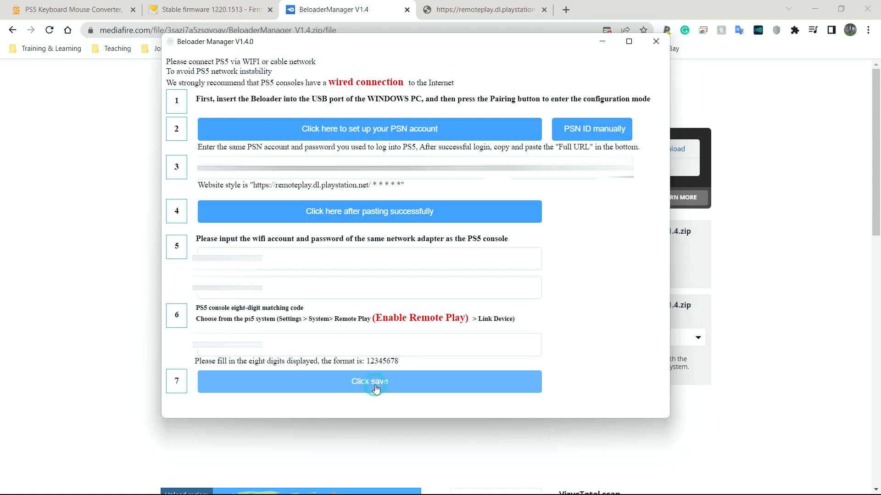